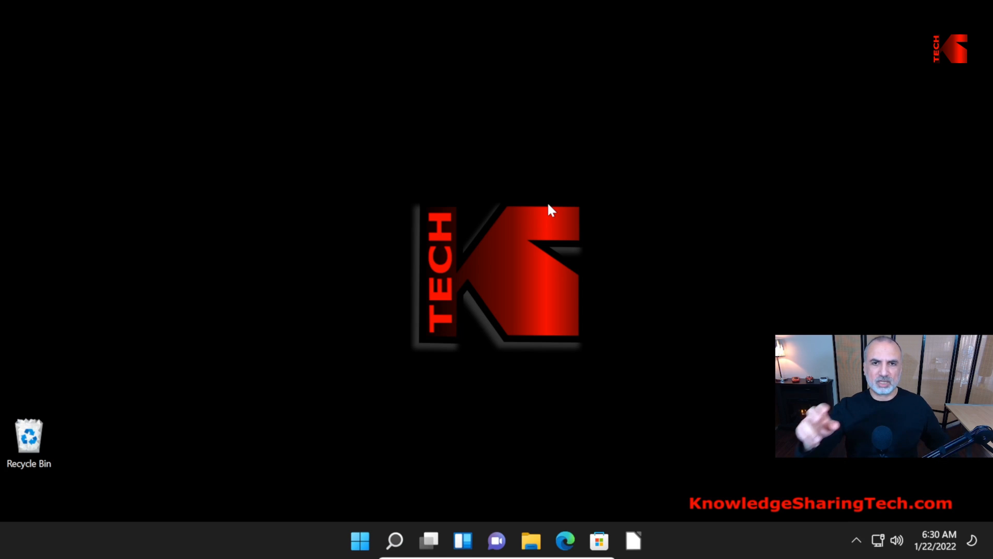
{"action": "mouse_move", "coordinate": [487, 173]}
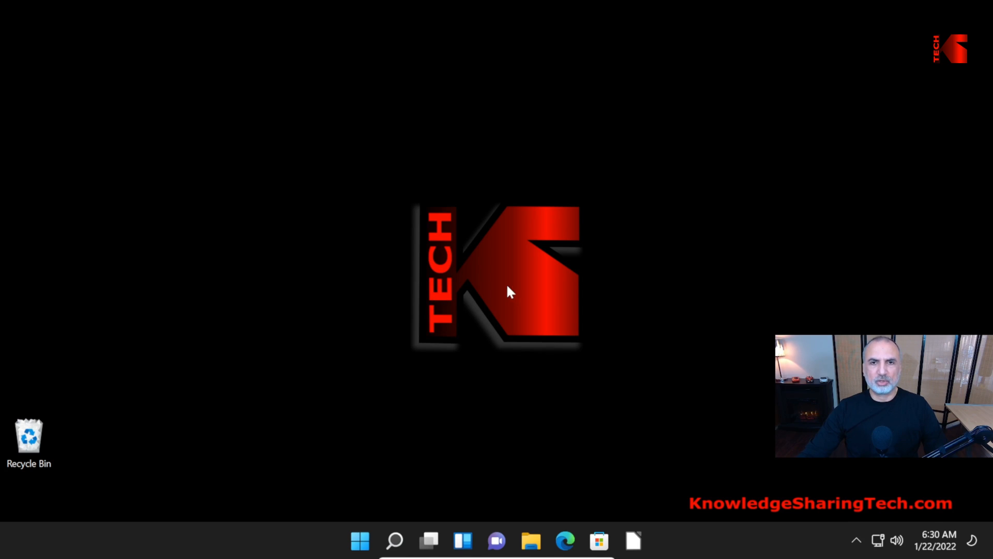
- Bring up the Start menu showing its pinned apps, including Settings
{"action": "left_click", "coordinate": [359, 540]}
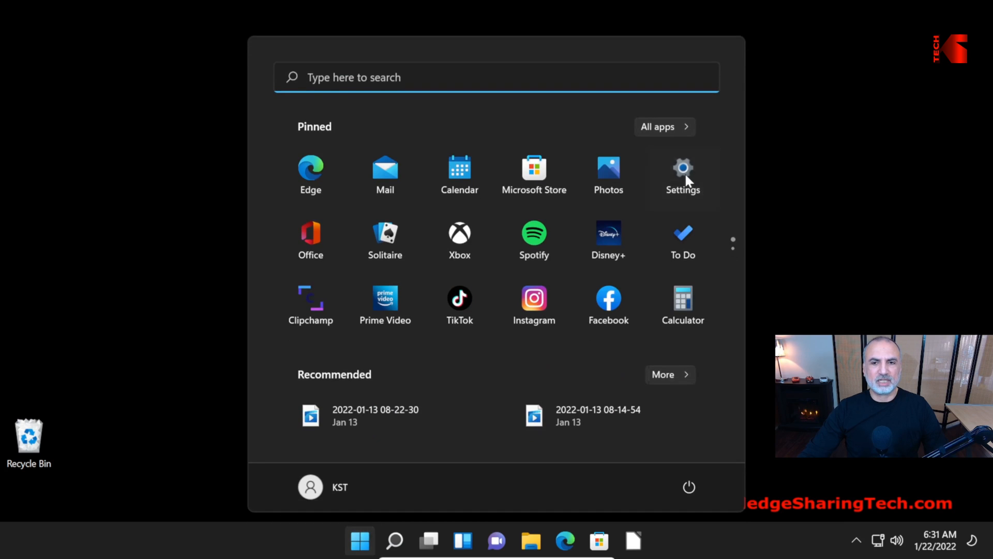
- Switch Remote Desktop On under System > Remote Desktop and confirm enabling it
{"action": "left_click", "coordinate": [682, 168]}
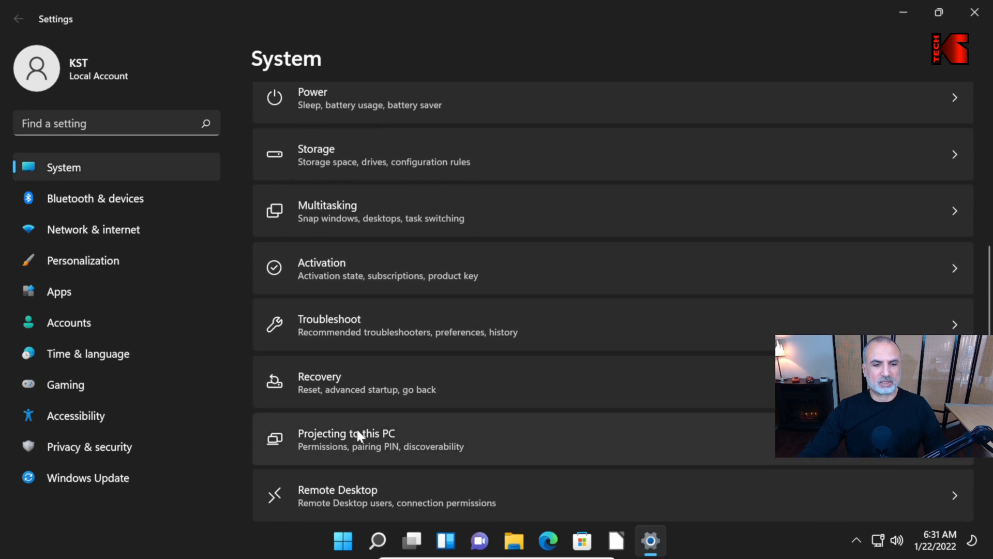
{"action": "scroll", "scroll_direction": "down", "scroll_amount": 3}
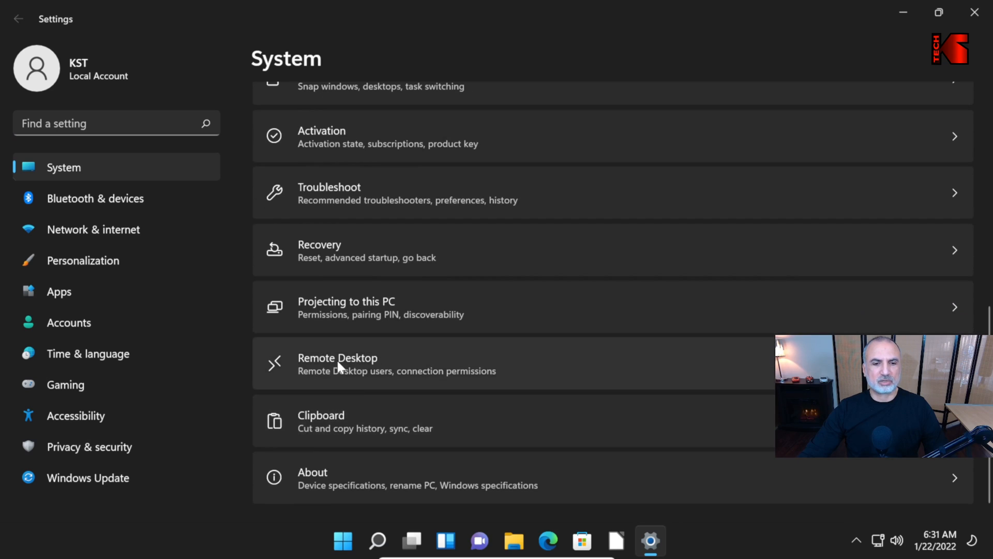
{"action": "left_click", "coordinate": [338, 363]}
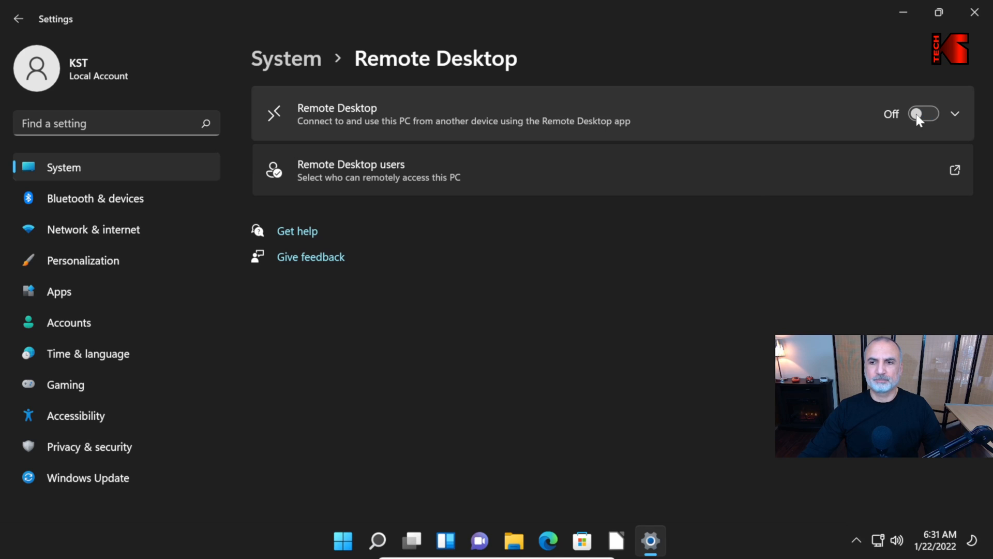
{"action": "left_click", "coordinate": [923, 114]}
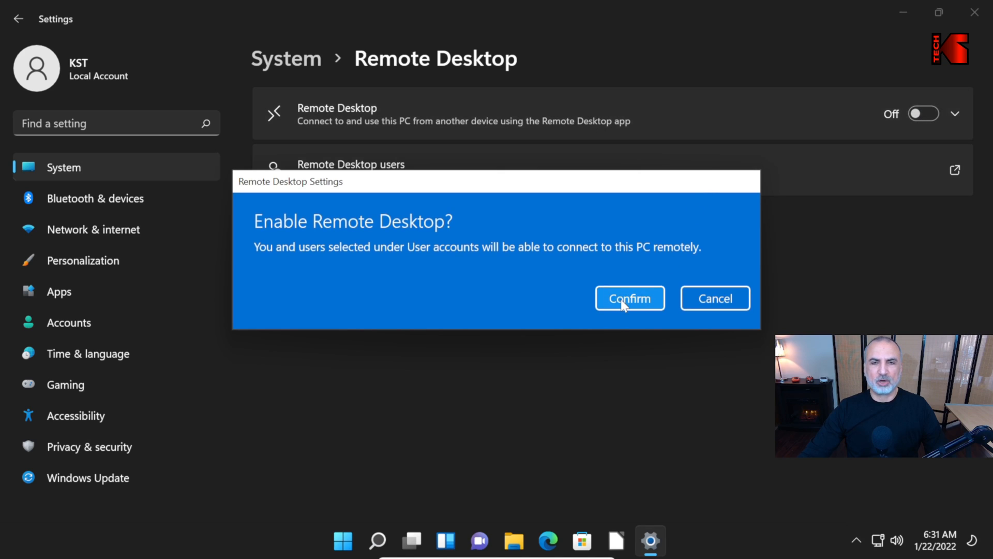
{"action": "left_click", "coordinate": [629, 298]}
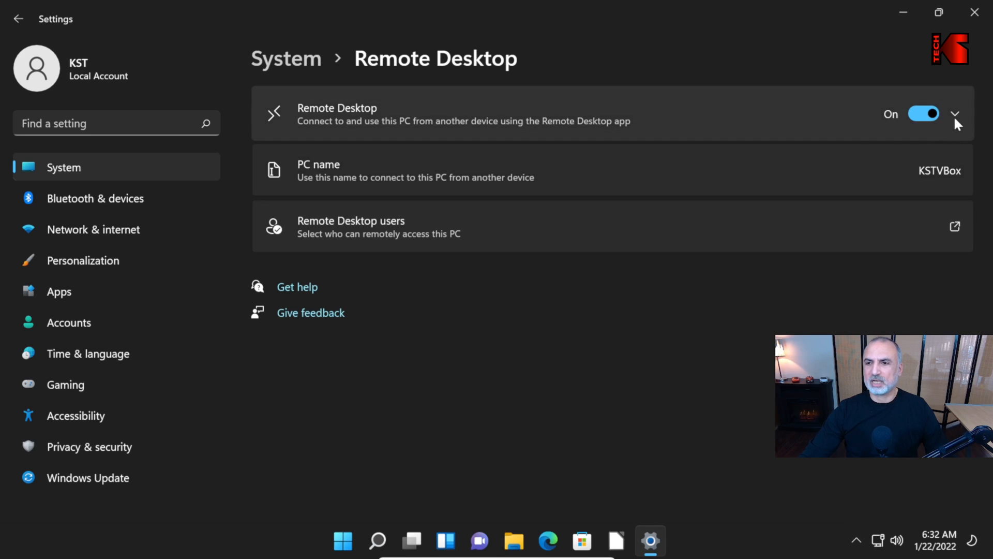
- Expand the Remote Desktop options showing Network Level Authentication required and port 3389
{"action": "left_click", "coordinate": [955, 114]}
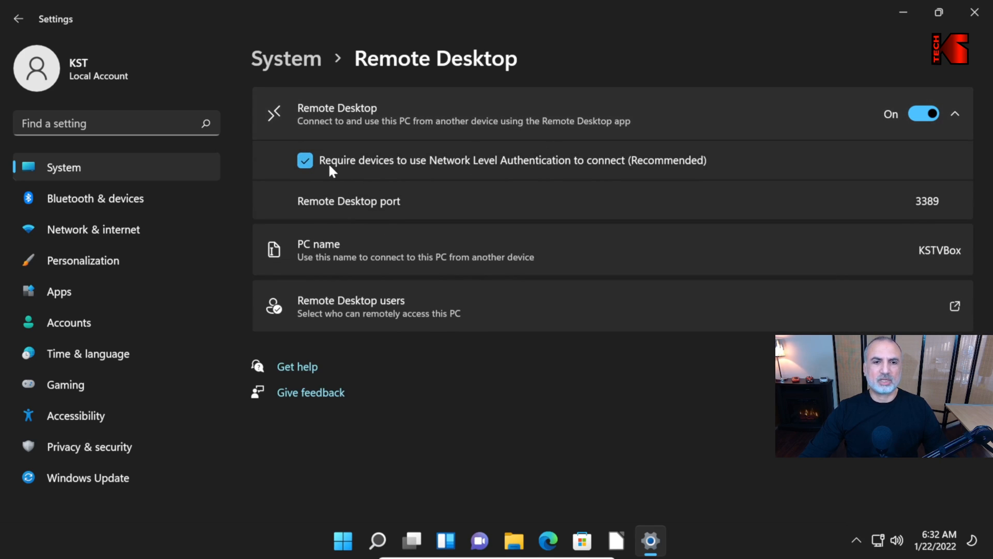
{"action": "mouse_move", "coordinate": [512, 170]}
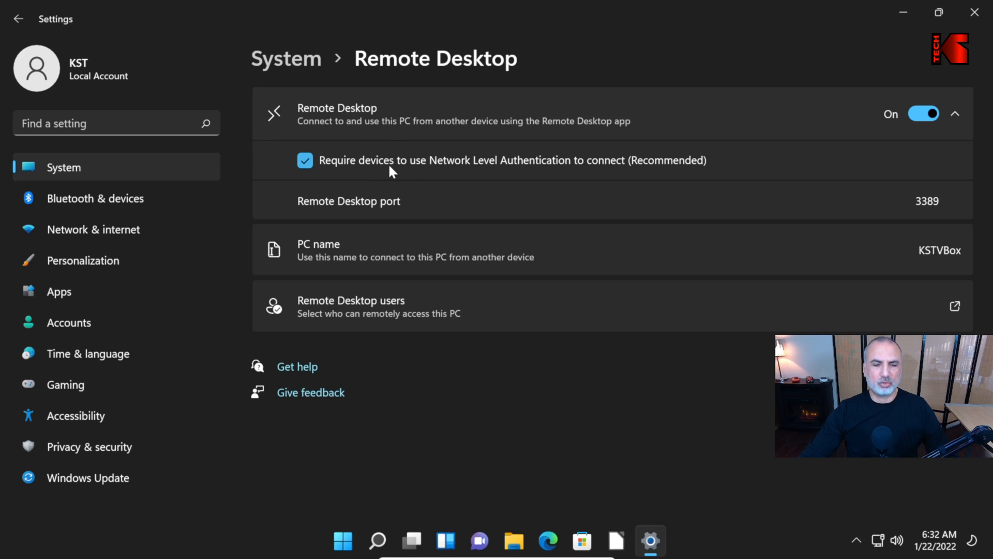
{"action": "mouse_move", "coordinate": [661, 216]}
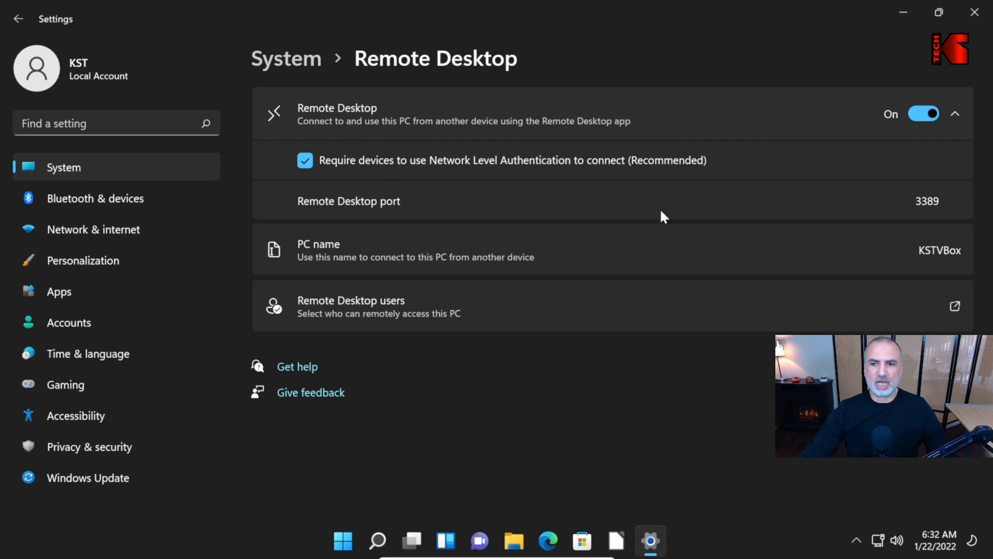
{"action": "mouse_move", "coordinate": [778, 190]}
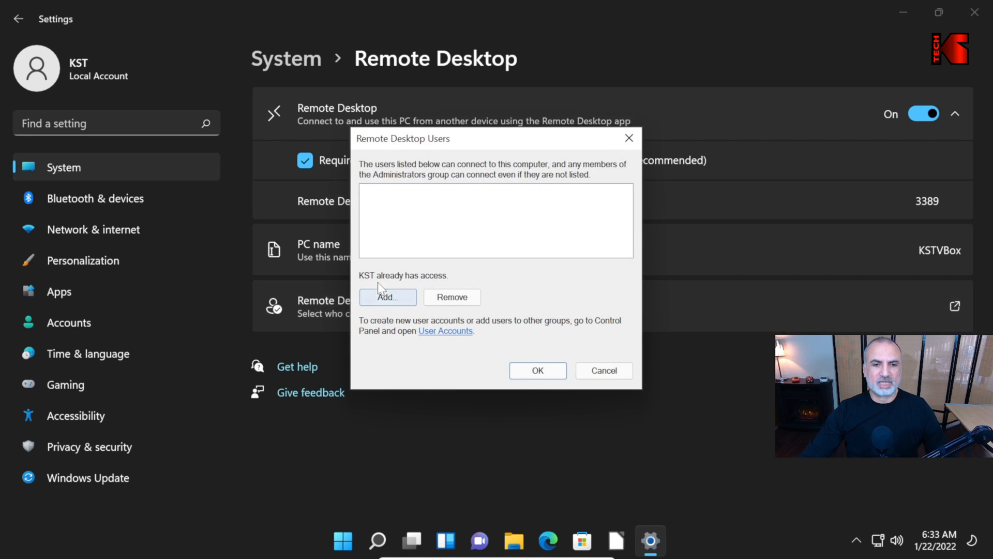
{"action": "mouse_move", "coordinate": [444, 281]}
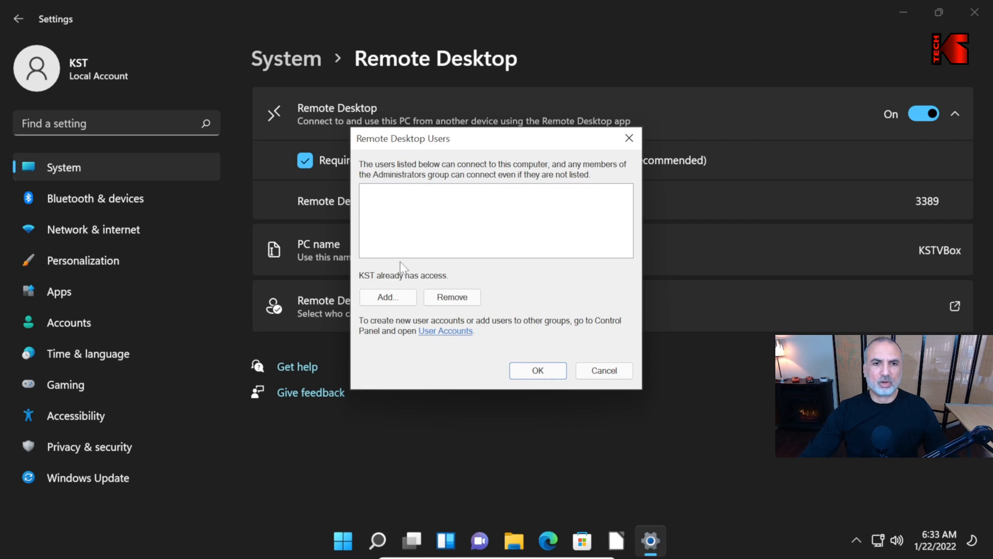
{"action": "mouse_move", "coordinate": [471, 276]}
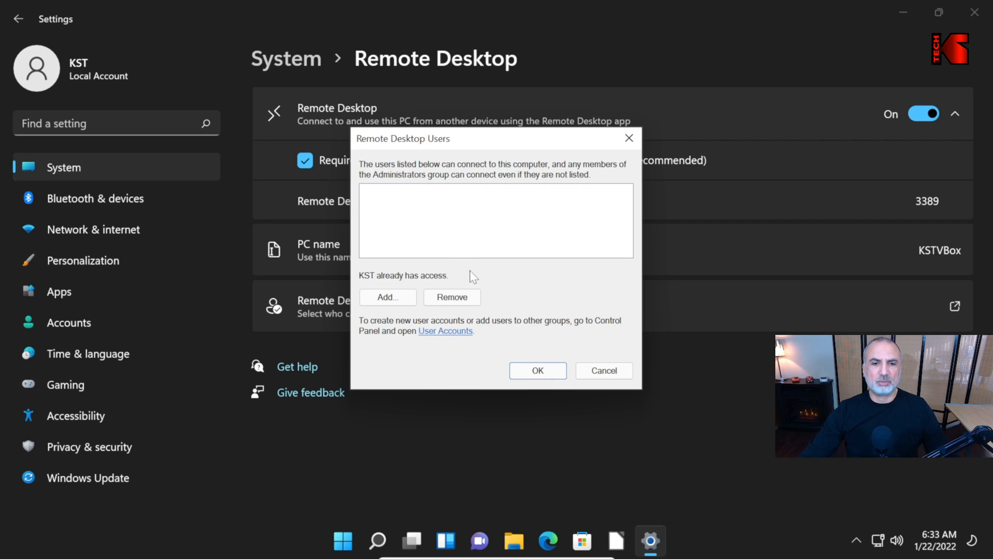
{"action": "mouse_move", "coordinate": [431, 263]}
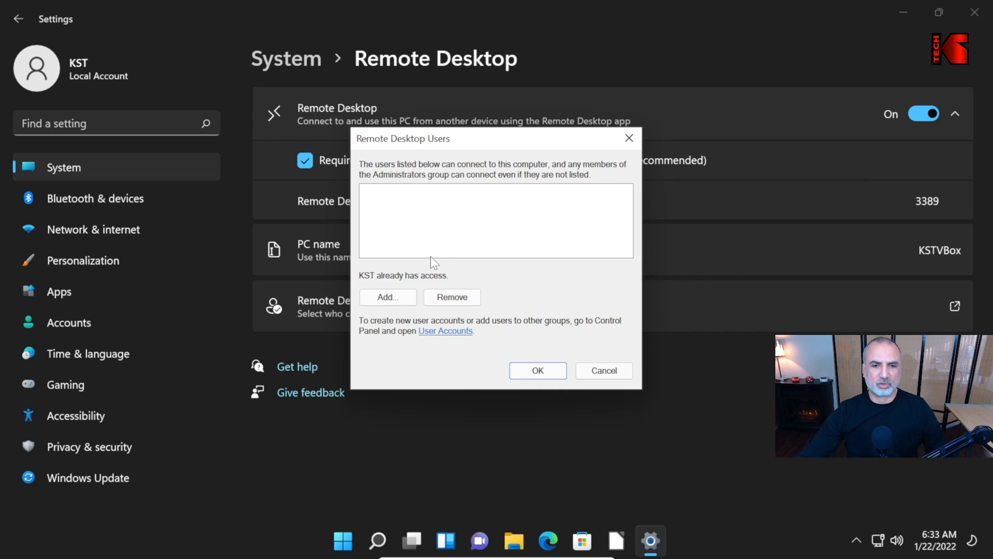
{"action": "mouse_move", "coordinate": [432, 246]}
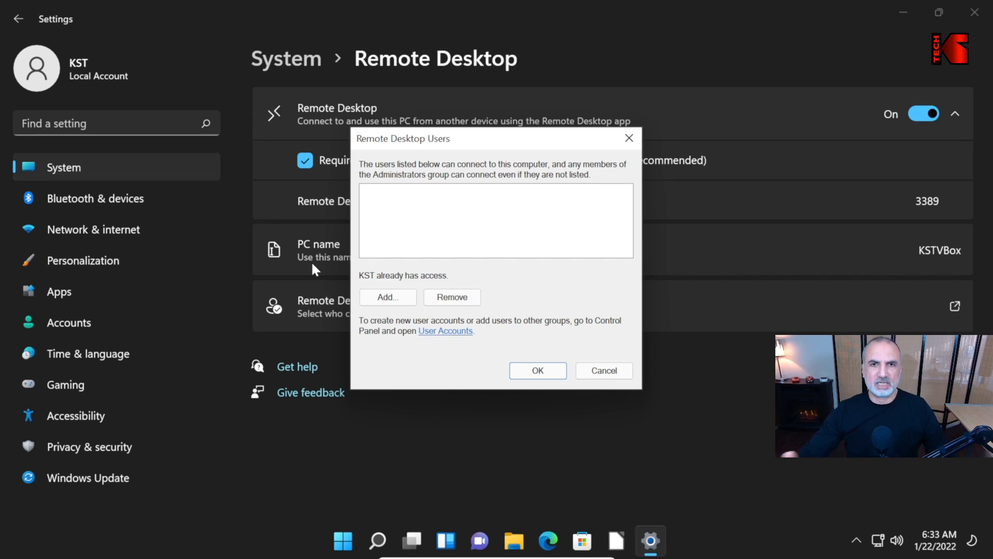
{"action": "mouse_move", "coordinate": [364, 272]}
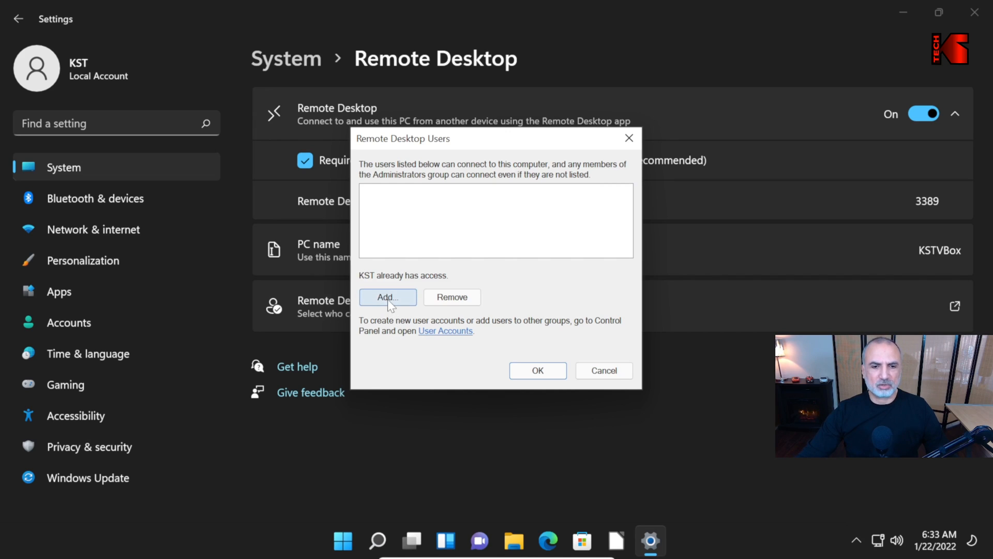
{"action": "left_click", "coordinate": [388, 297]}
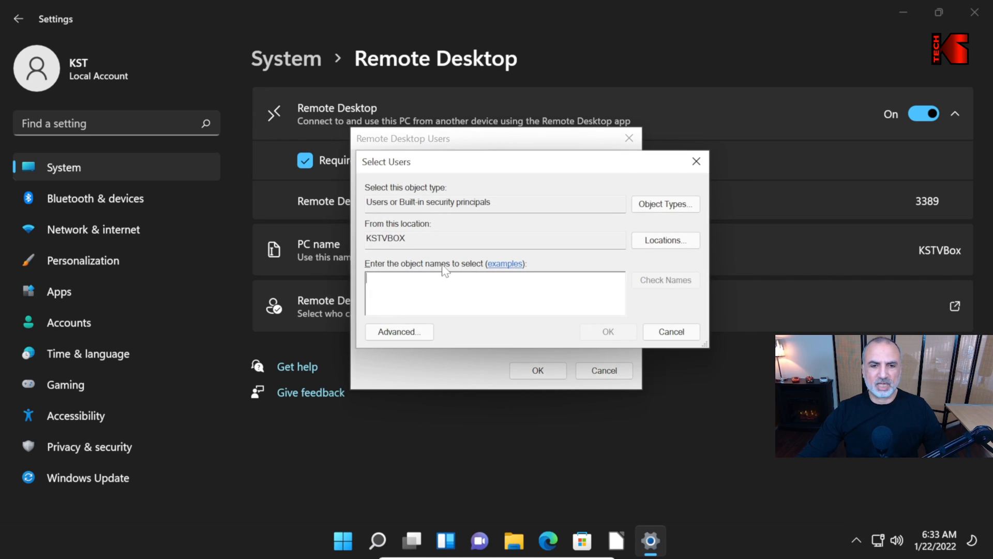
{"action": "left_click", "coordinate": [398, 331]}
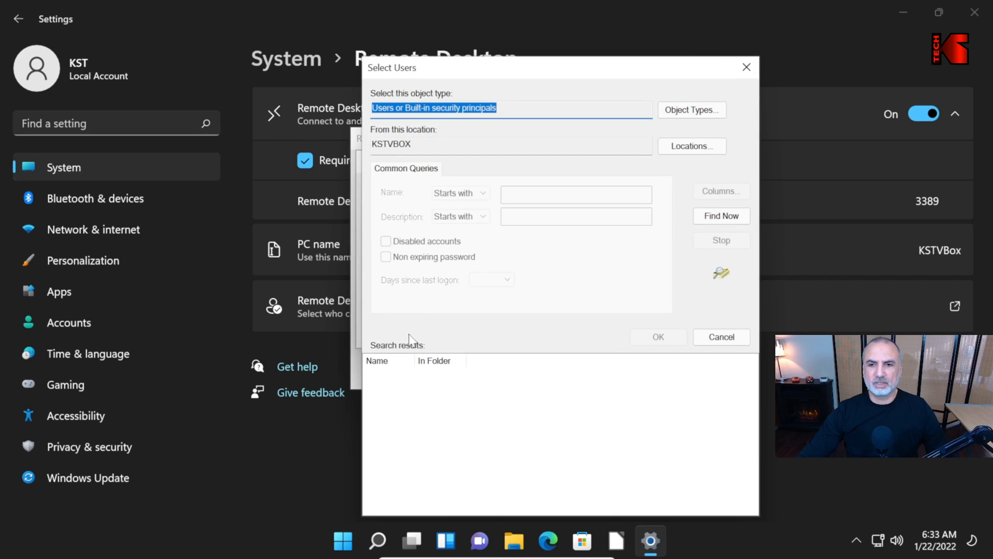
{"action": "left_click", "coordinate": [721, 215]}
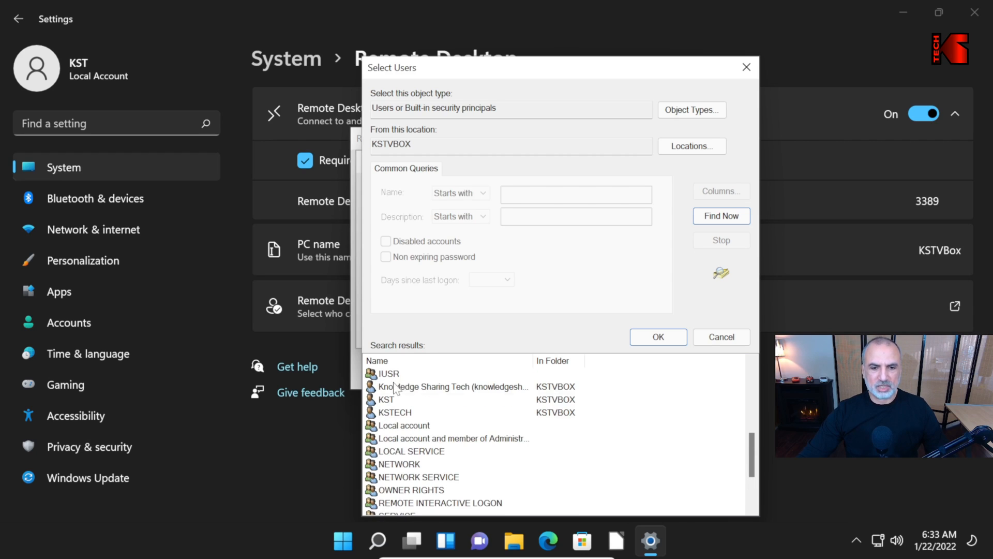
{"action": "left_click", "coordinate": [453, 386]}
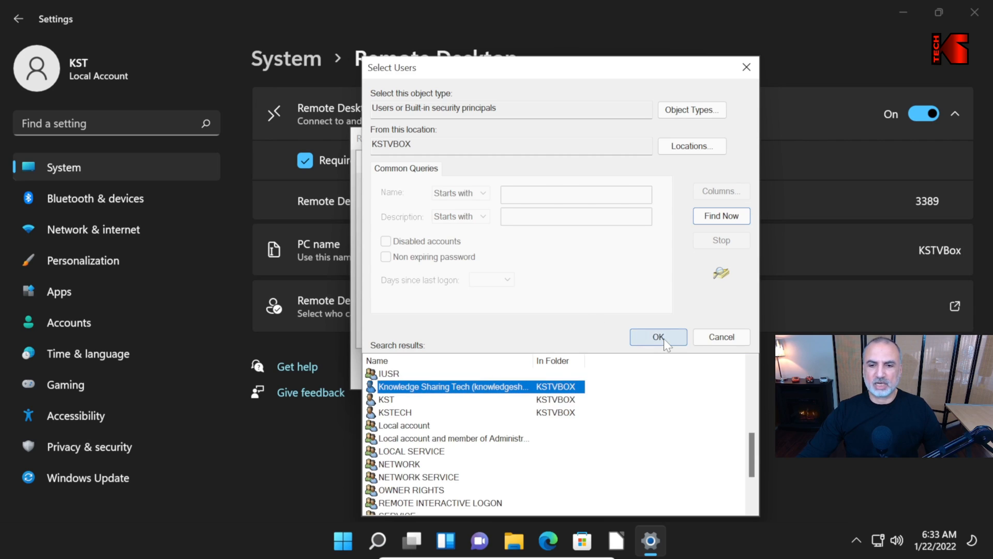
{"action": "left_click", "coordinate": [658, 336]}
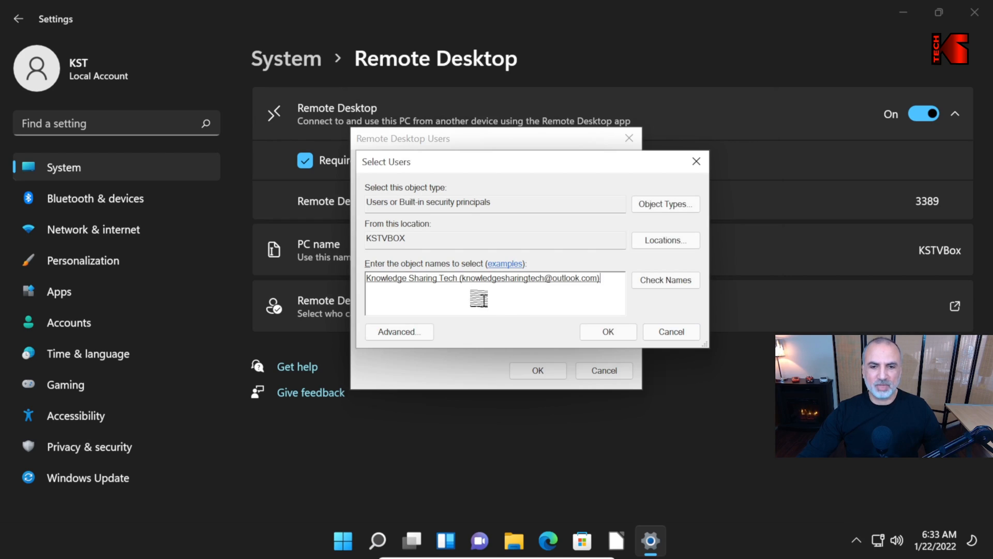
{"action": "left_click", "coordinate": [607, 331]}
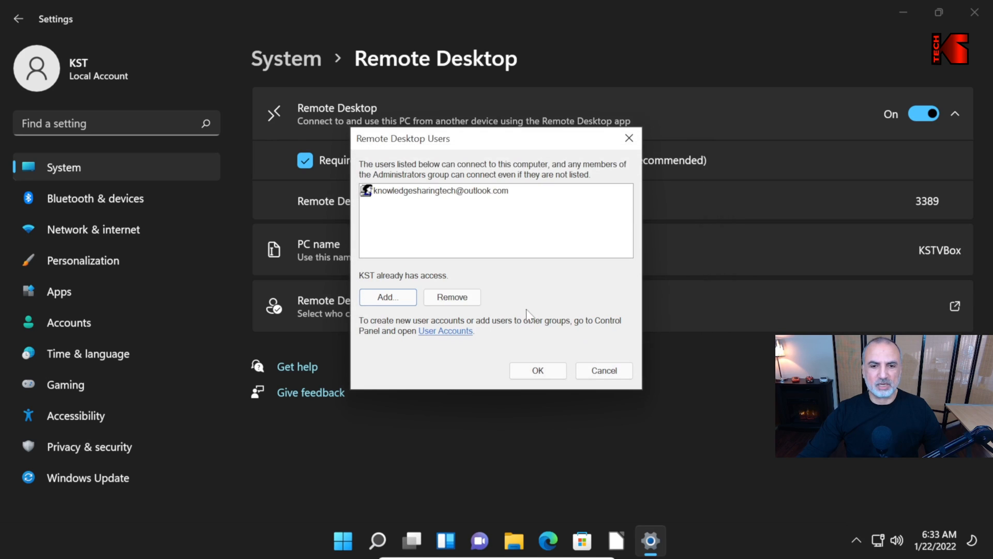
{"action": "left_click", "coordinate": [536, 370]}
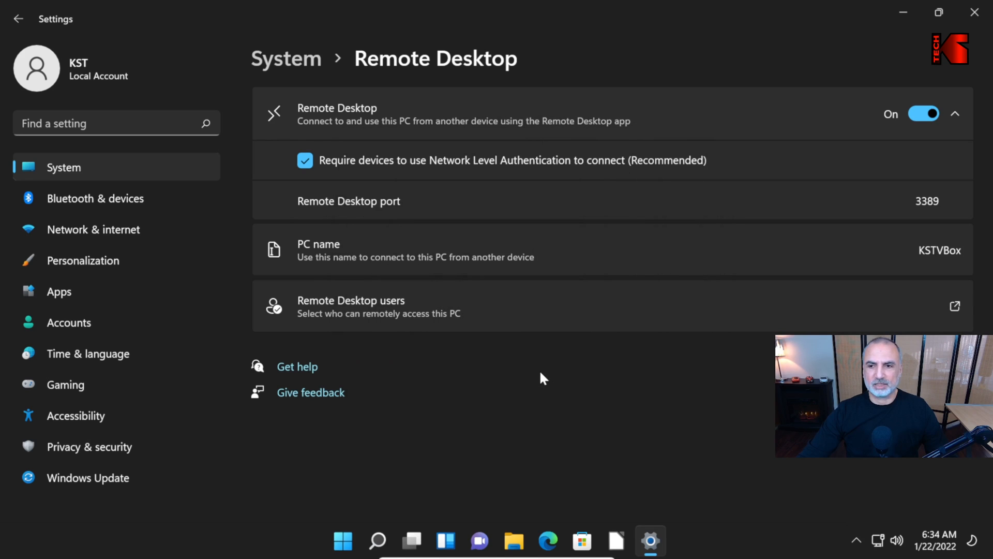
{"action": "mouse_move", "coordinate": [503, 239]}
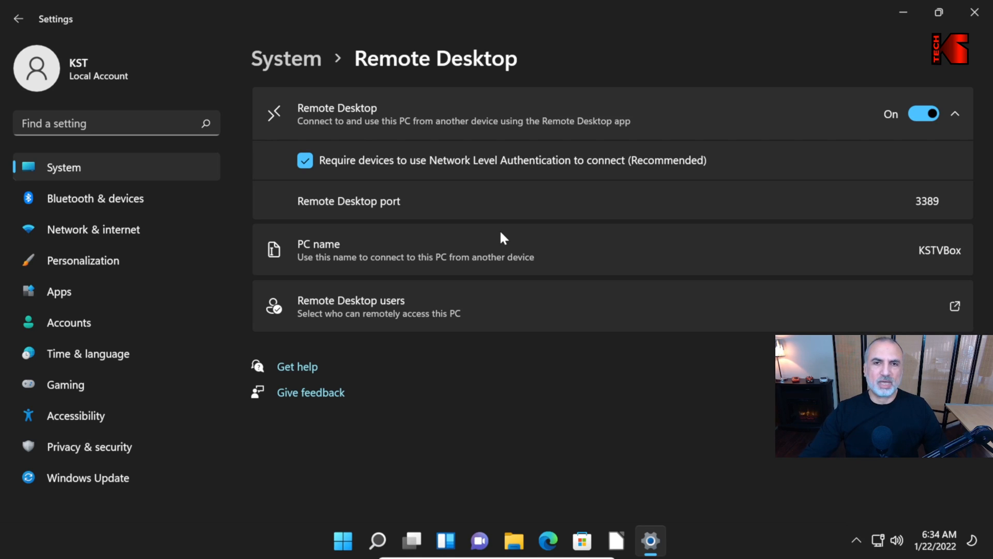
{"action": "mouse_move", "coordinate": [421, 211]}
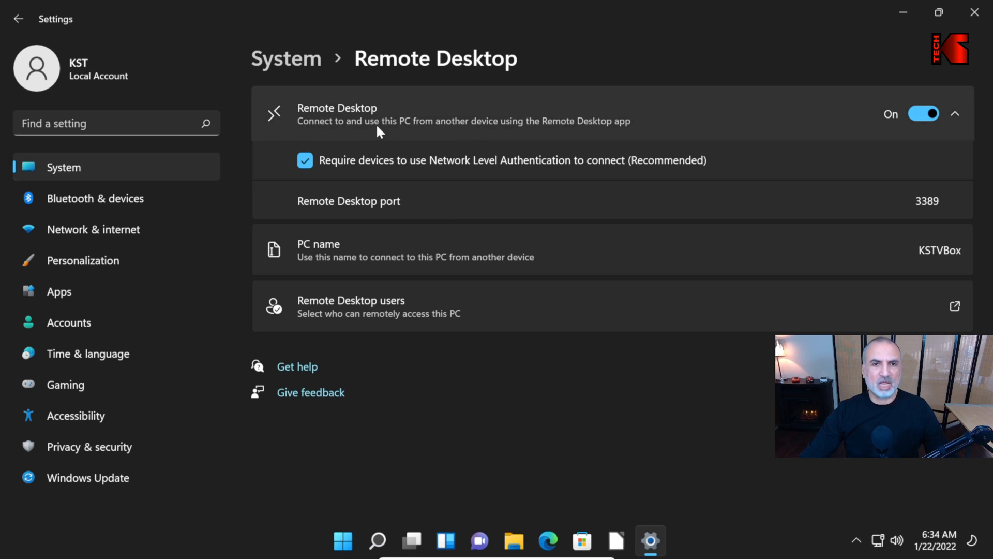
{"action": "mouse_move", "coordinate": [393, 140]}
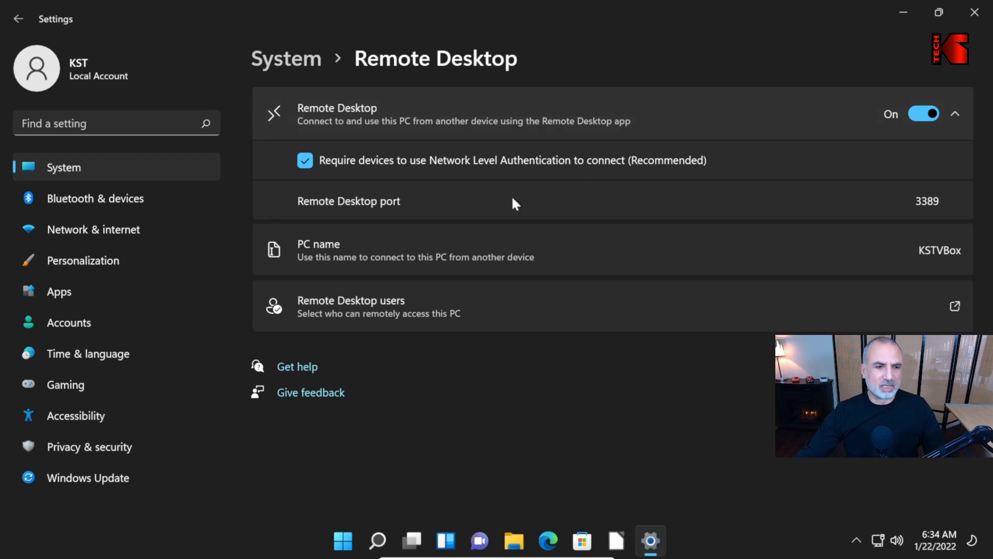
{"action": "mouse_move", "coordinate": [149, 299]}
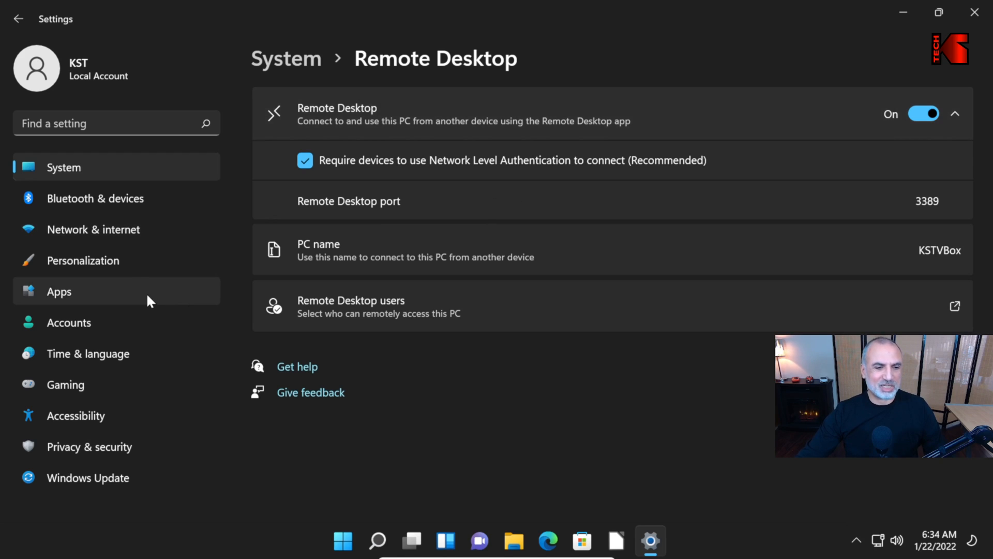
{"action": "mouse_move", "coordinate": [156, 307]}
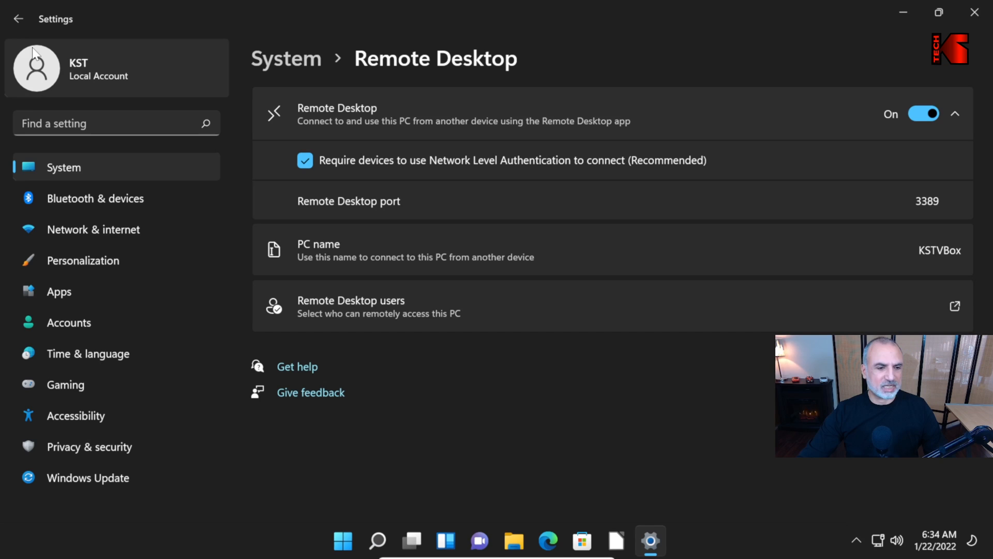
- Reach Firewall & network protection via Privacy & security > Windows Security
{"action": "left_click", "coordinate": [89, 447]}
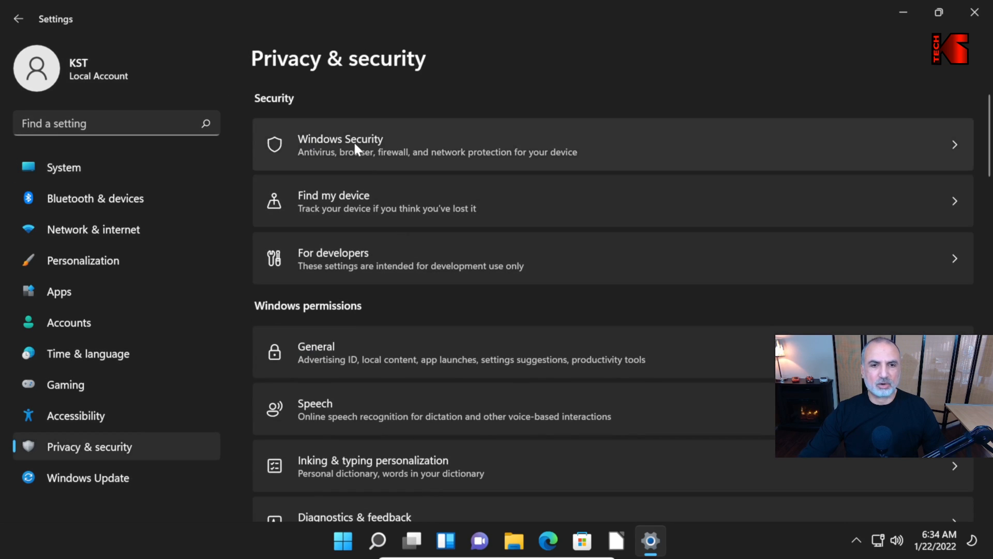
{"action": "left_click", "coordinate": [341, 145]}
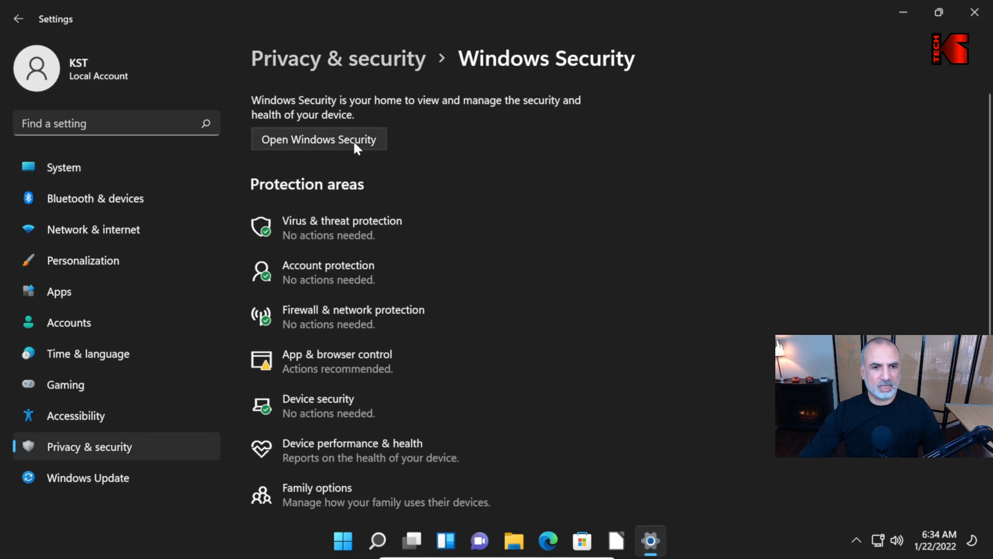
{"action": "mouse_move", "coordinate": [394, 352]}
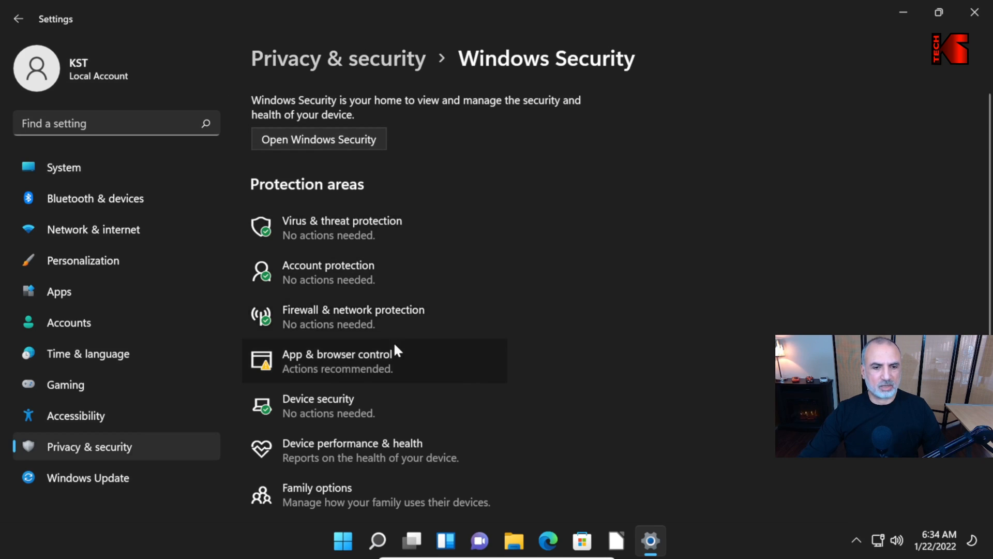
{"action": "left_click", "coordinate": [317, 139]}
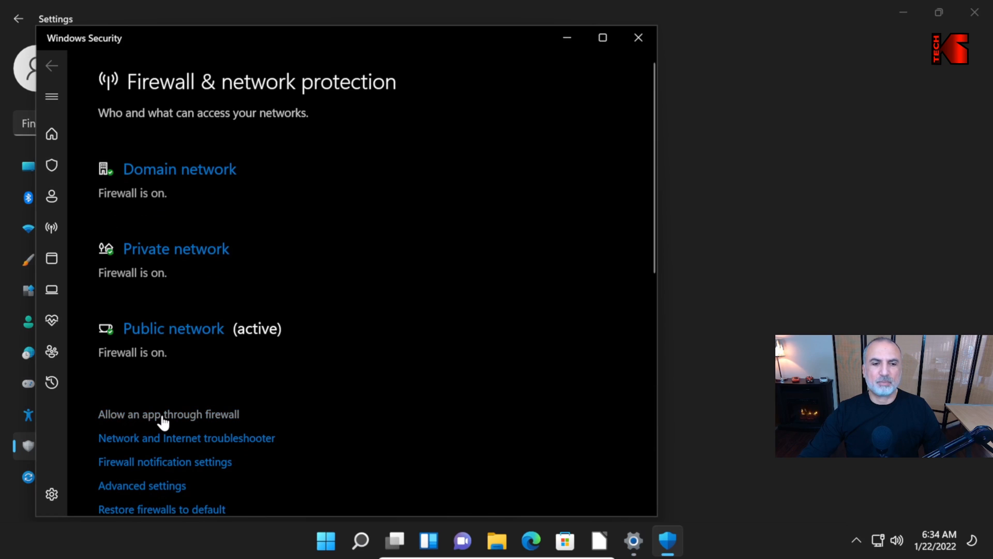
{"action": "left_click", "coordinate": [167, 414]}
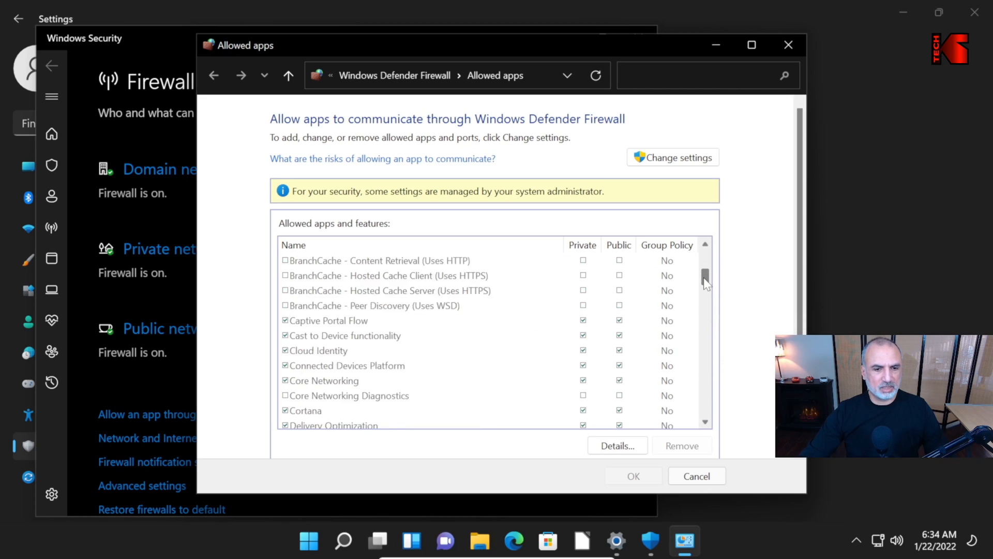
{"action": "scroll", "scroll_direction": "down", "scroll_amount": 3}
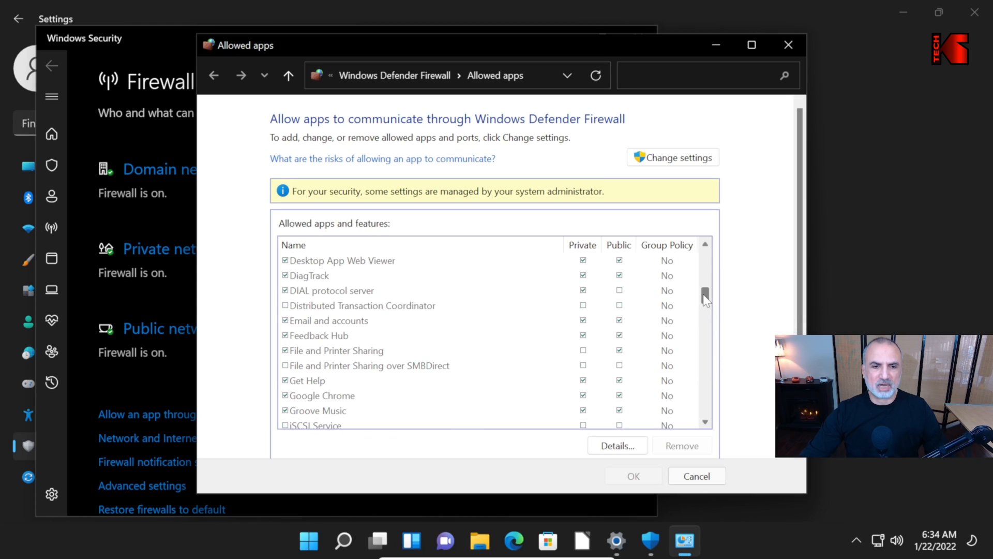
{"action": "scroll", "scroll_direction": "down", "scroll_amount": 3}
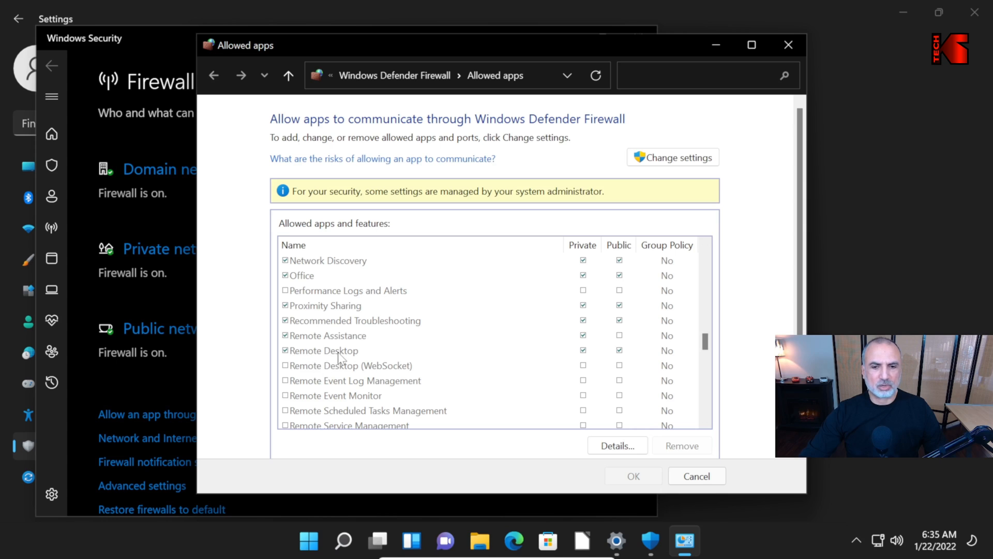
{"action": "mouse_move", "coordinate": [638, 356]}
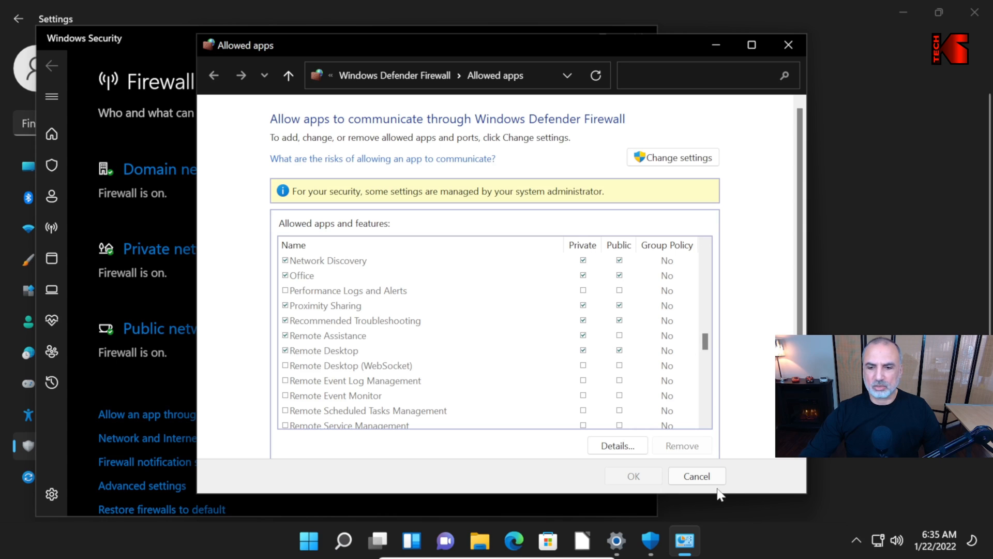
{"action": "left_click", "coordinate": [695, 476]}
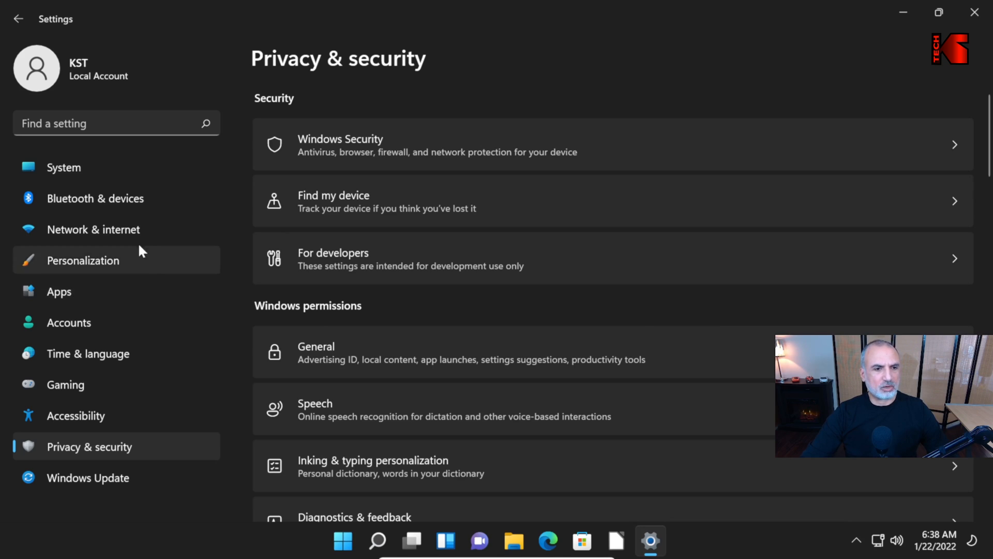
{"action": "mouse_move", "coordinate": [106, 259]}
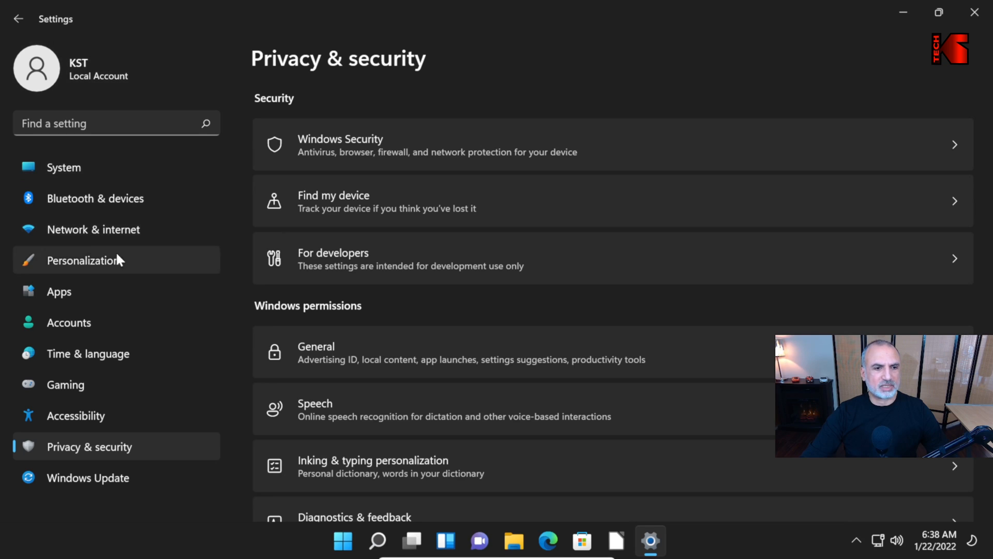
- View the Ethernet details down to IPv4 address 102.10.10.46, then close Settings
{"action": "left_click", "coordinate": [93, 230]}
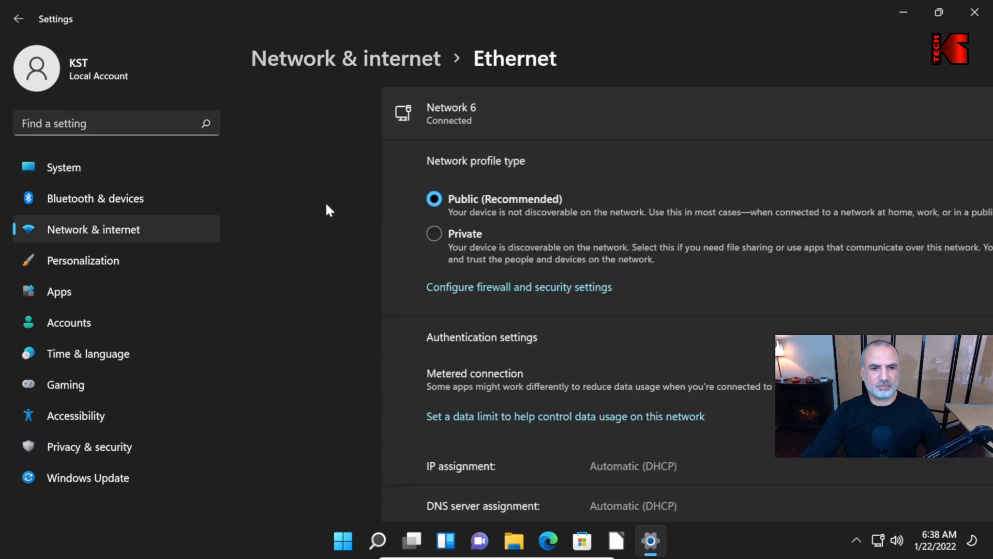
{"action": "scroll", "scroll_direction": "down", "scroll_amount": 3}
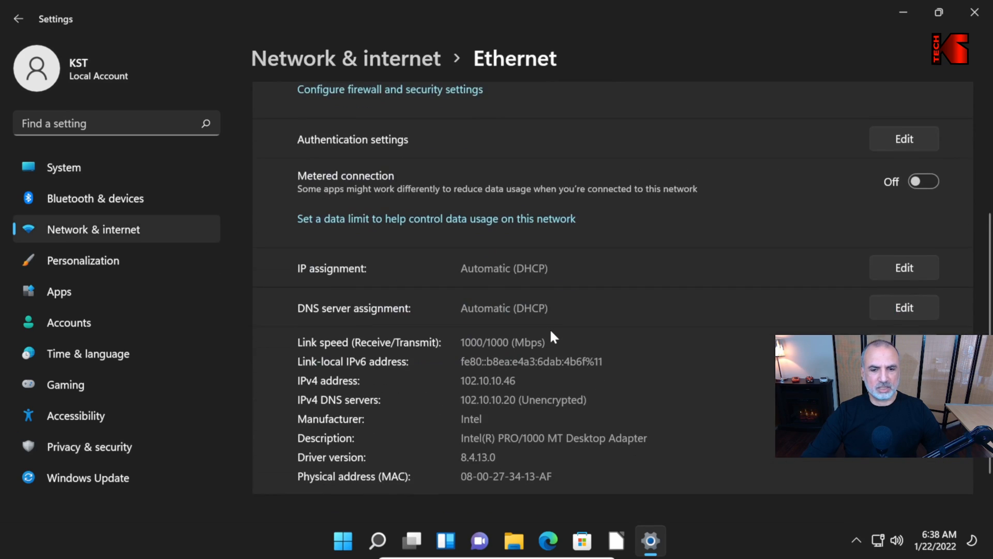
{"action": "scroll", "scroll_direction": "down", "scroll_amount": 3}
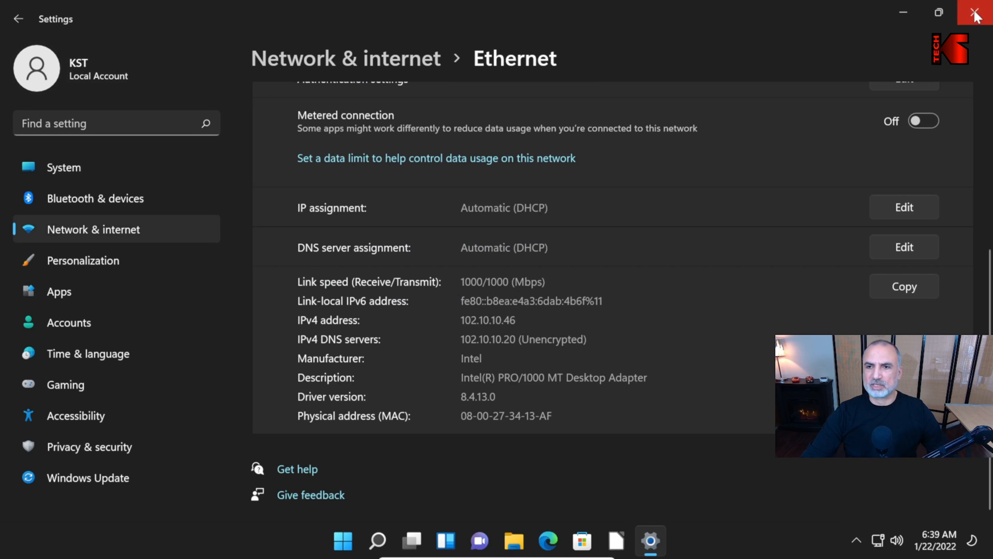
{"action": "left_click", "coordinate": [977, 12]}
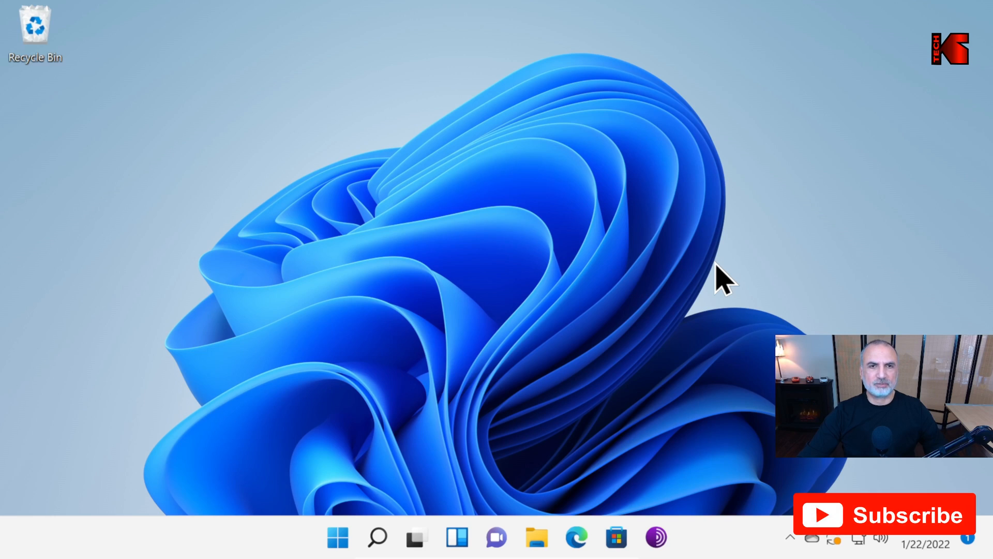
{"action": "mouse_move", "coordinate": [406, 520]}
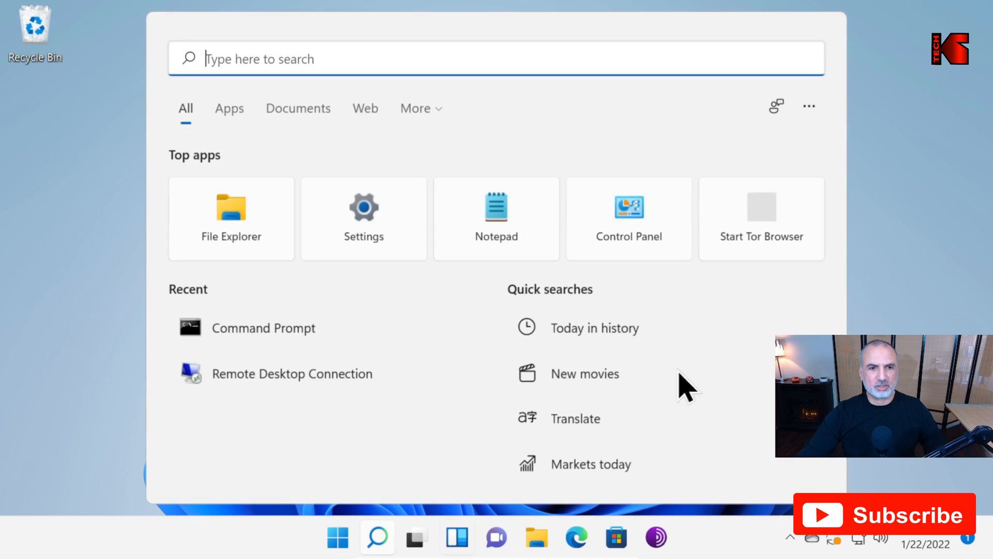
- Search 'ms' on the second PC to find Remote Desktop Connection
{"action": "type", "text": "ms"}
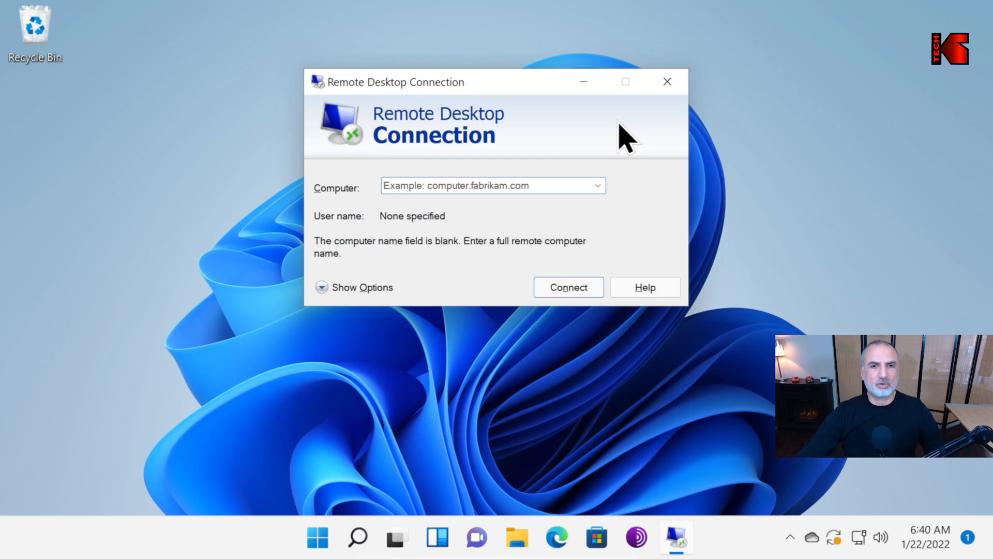
{"action": "mouse_move", "coordinate": [531, 101]}
{"action": "type", "text": "k"}
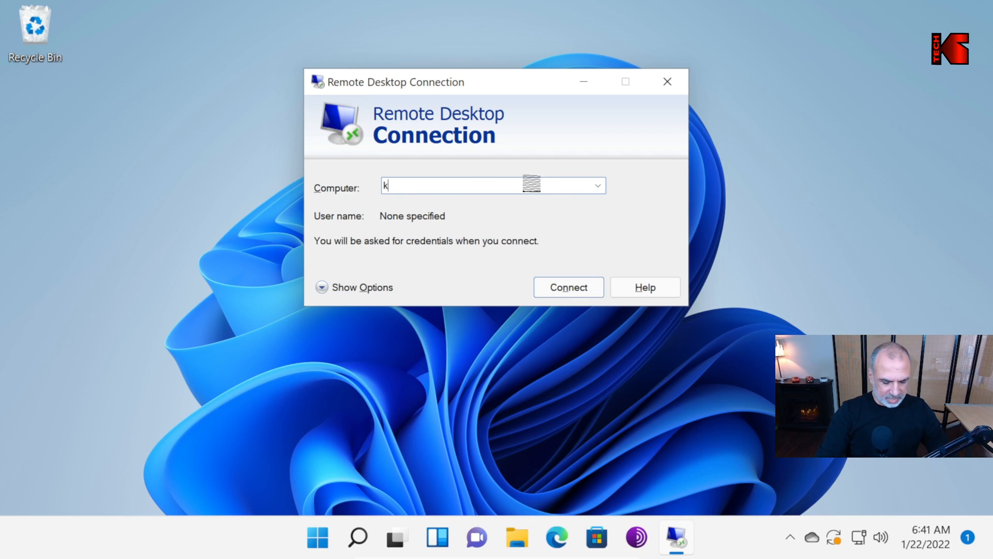
- Enter kstvbox as the computer name and connect, bringing up the credentials prompt
{"action": "type", "text": "stvbox"}
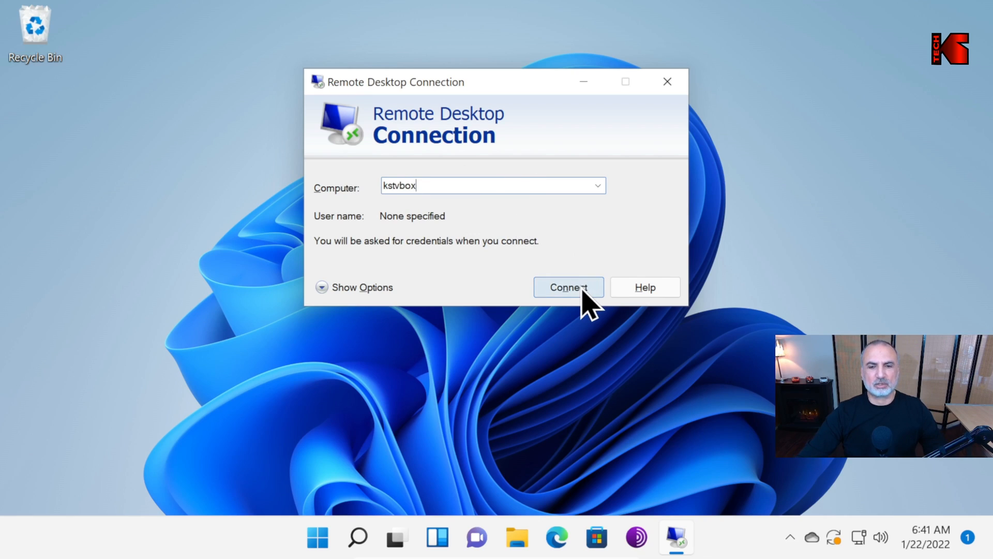
{"action": "left_click", "coordinate": [567, 287]}
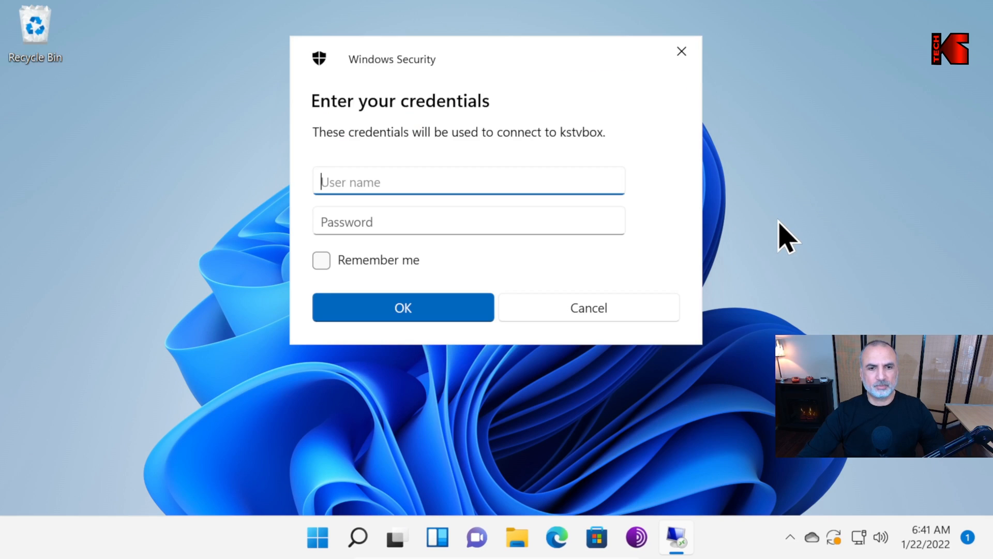
{"action": "mouse_move", "coordinate": [633, 149]}
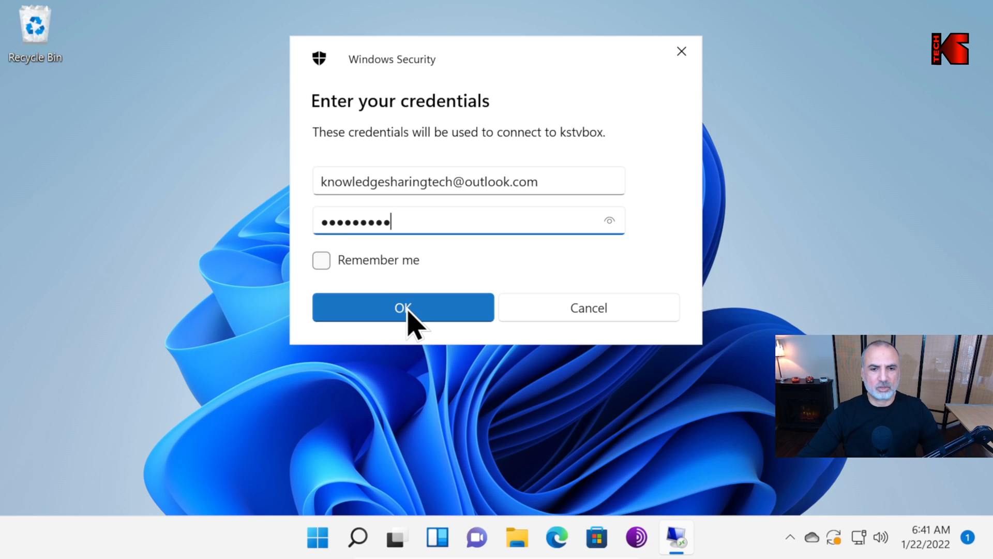
- Submit the user name and password for kstvbox, reaching the certificate warning
{"action": "left_click", "coordinate": [403, 307]}
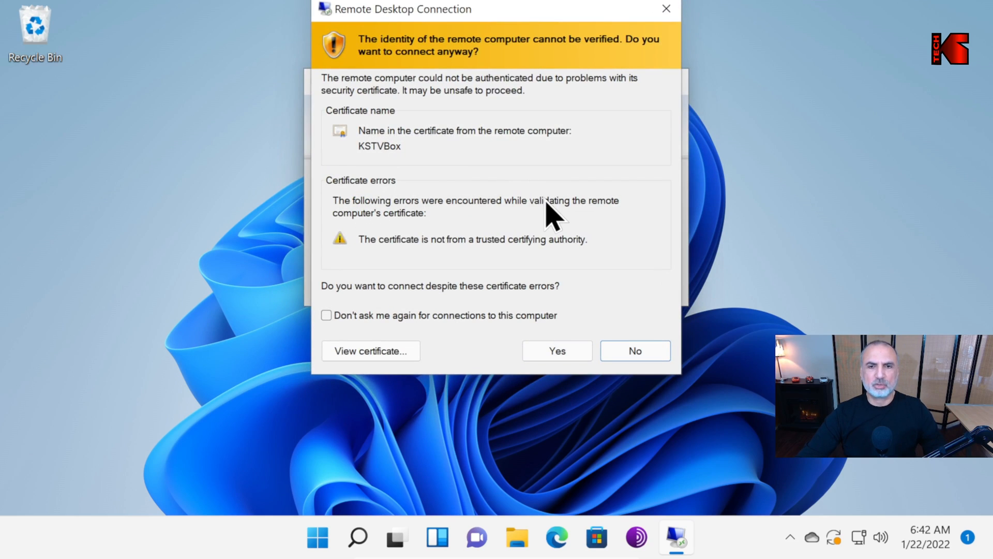
{"action": "mouse_move", "coordinate": [545, 238]}
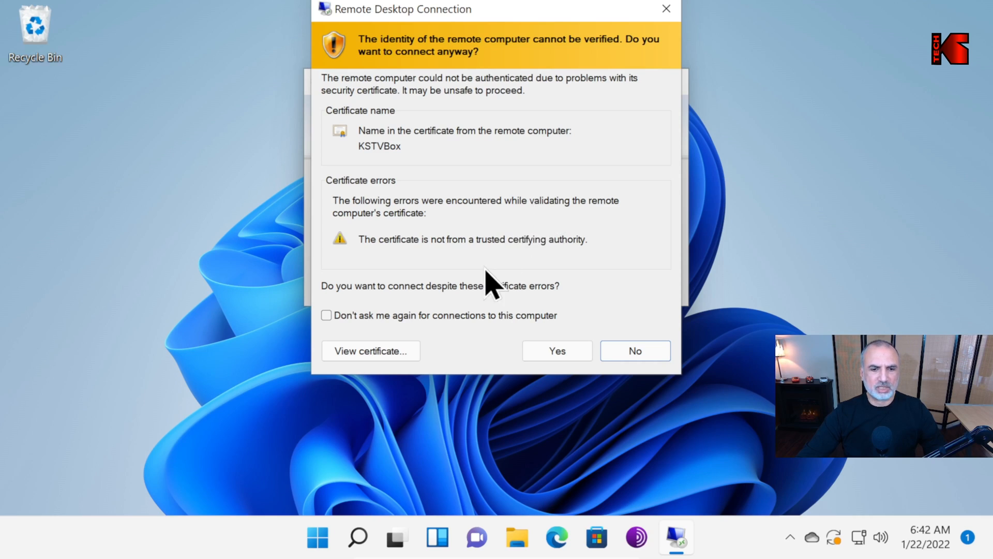
- Accept kstvbox's unverified certificate with 'Don't ask me again' ticked for this computer
{"action": "left_click", "coordinate": [326, 314]}
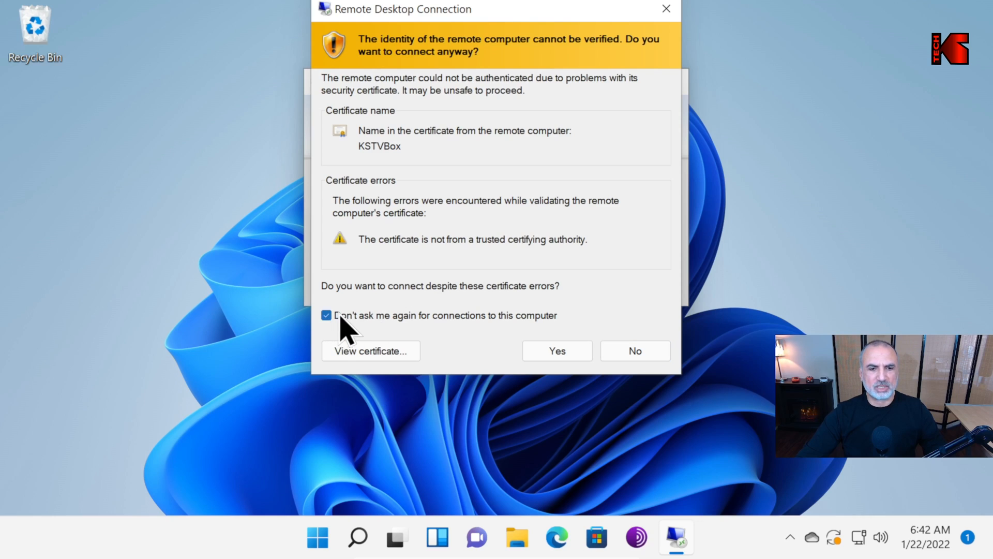
{"action": "left_click", "coordinate": [556, 350]}
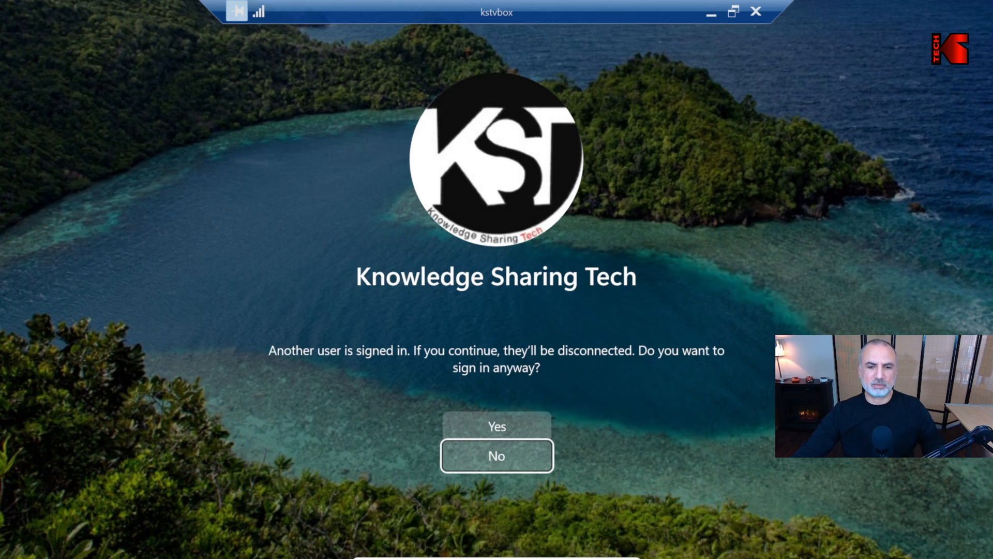
{"action": "mouse_move", "coordinate": [497, 426]}
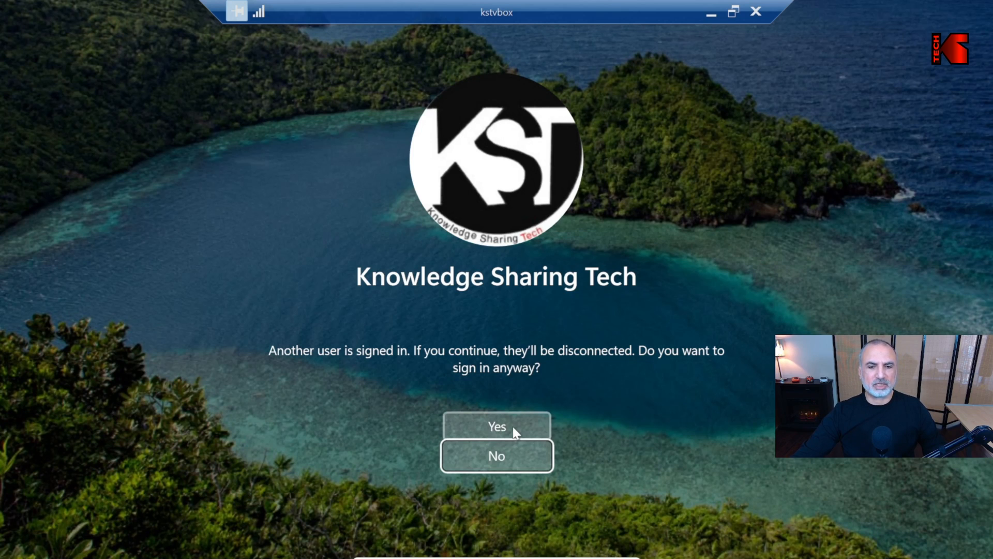
- Sign in to kstvbox anyway, disconnecting the other signed-in user
{"action": "left_click", "coordinate": [496, 426]}
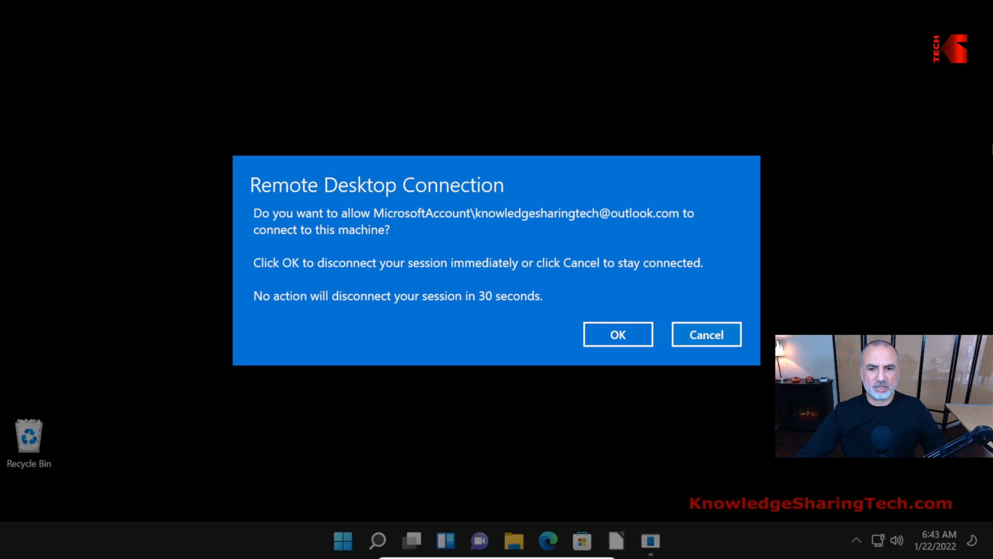
{"action": "mouse_move", "coordinate": [621, 362]}
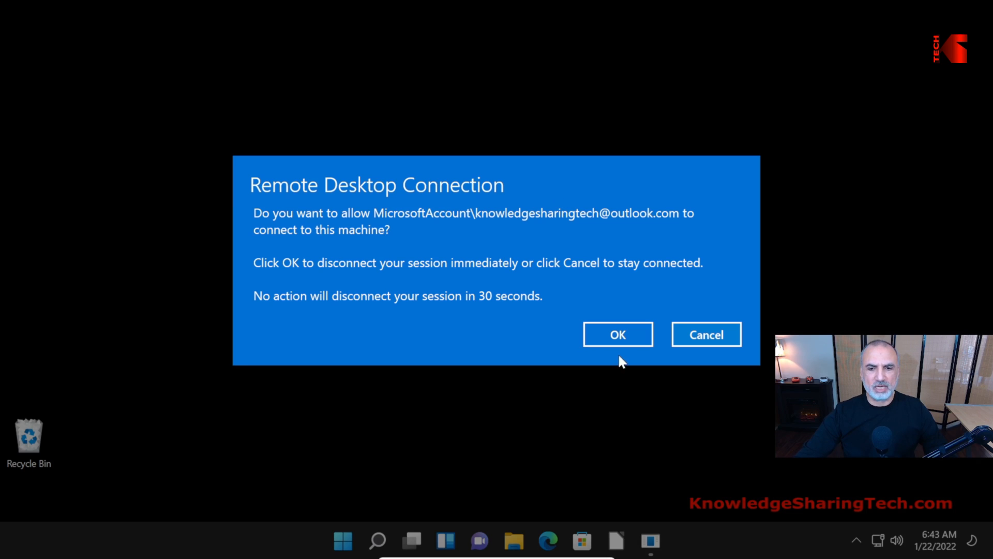
- Allow the incoming connection so the existing kstvbox session is handed over
{"action": "left_click", "coordinate": [616, 334]}
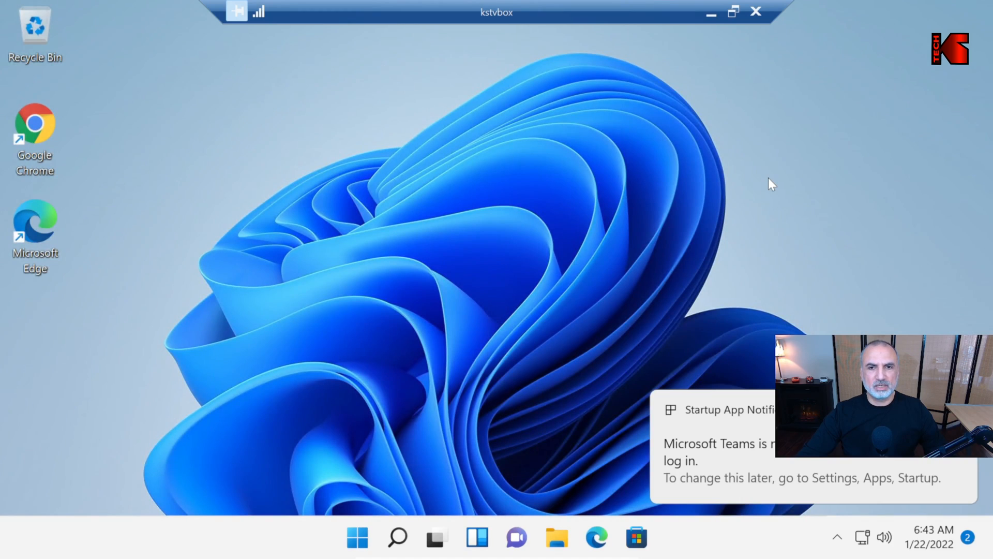
{"action": "mouse_move", "coordinate": [750, 76]}
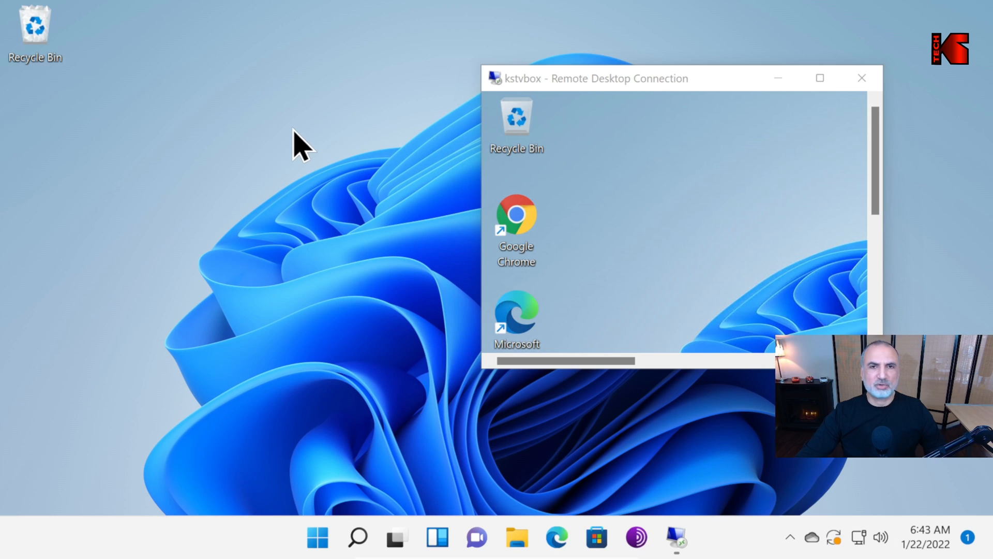
{"action": "mouse_move", "coordinate": [715, 94]}
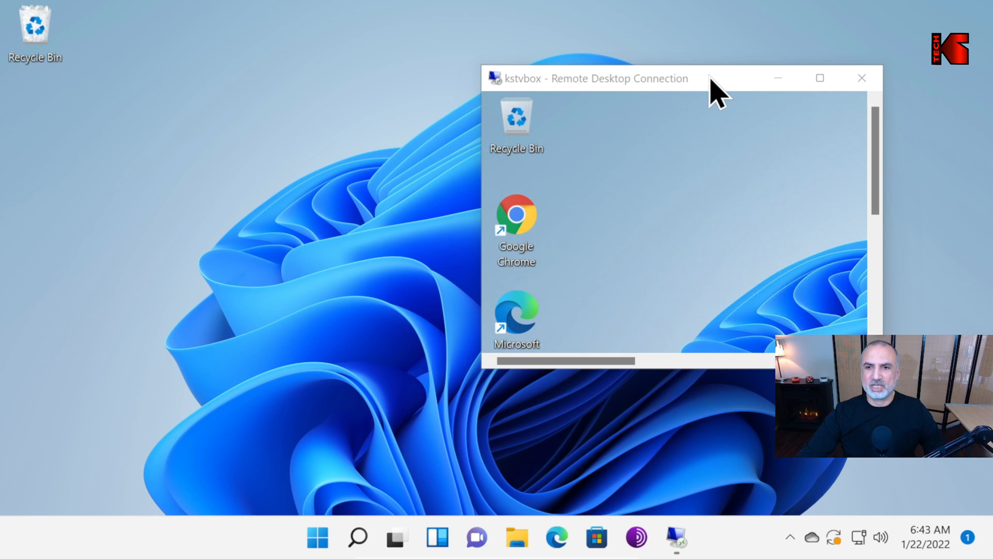
{"action": "mouse_move", "coordinate": [819, 78]}
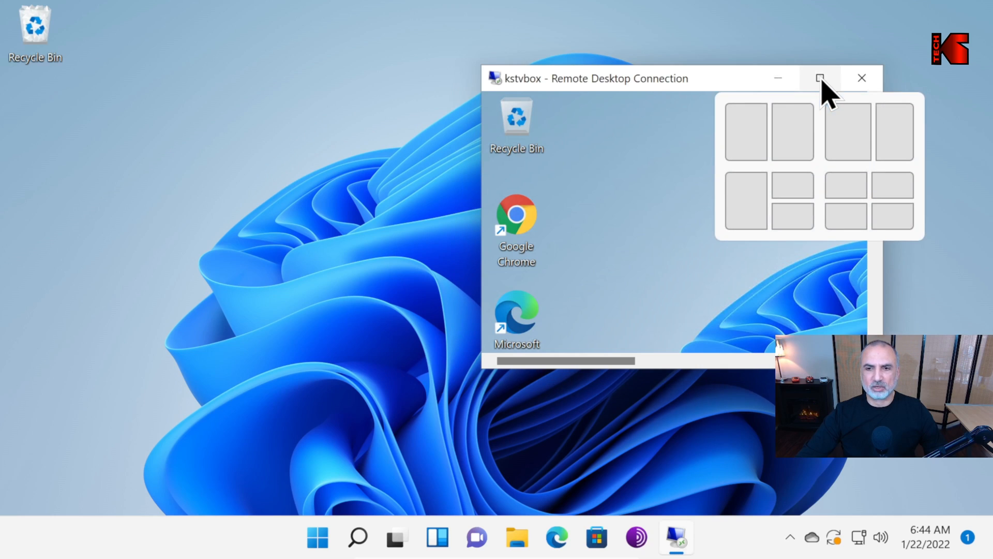
{"action": "left_click", "coordinate": [820, 78]}
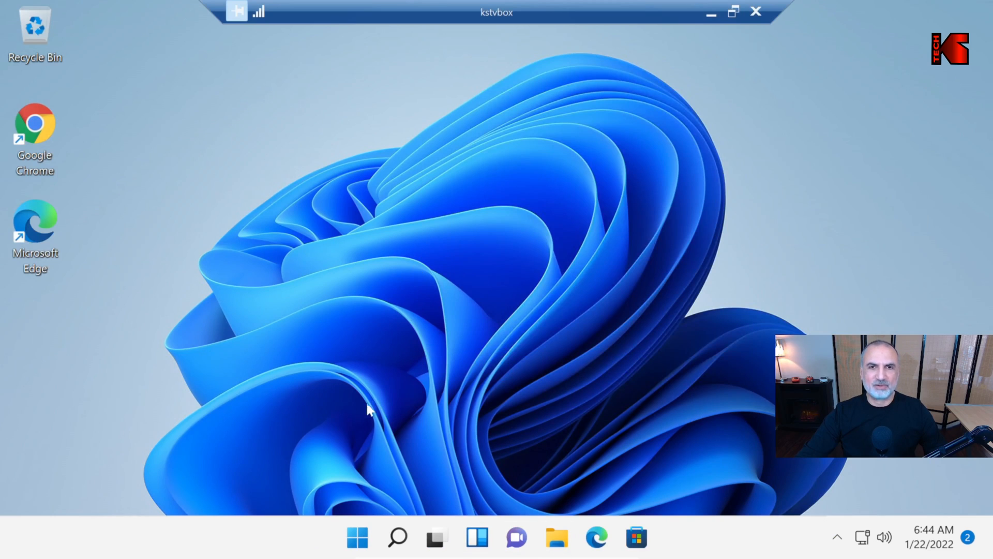
{"action": "mouse_move", "coordinate": [346, 411]}
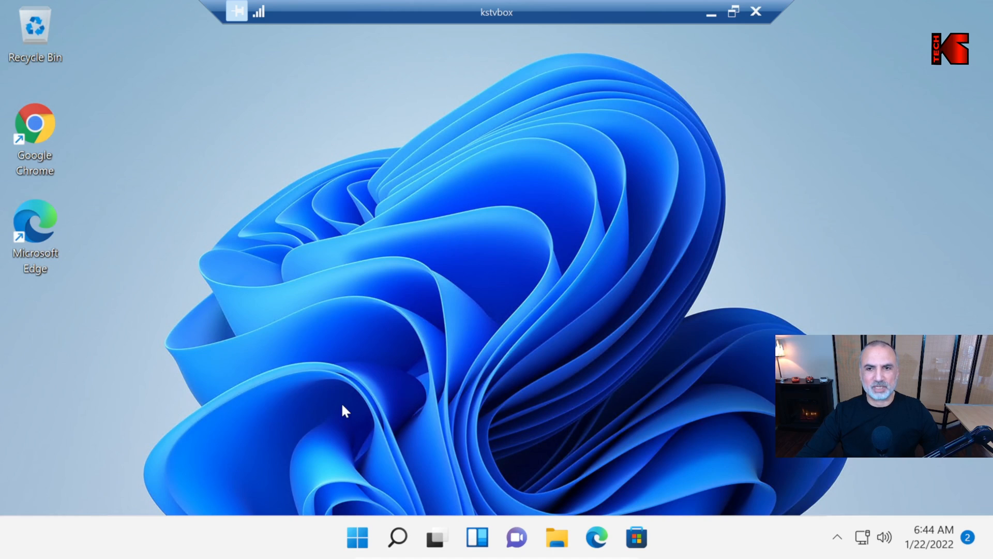
{"action": "mouse_move", "coordinate": [793, 76]}
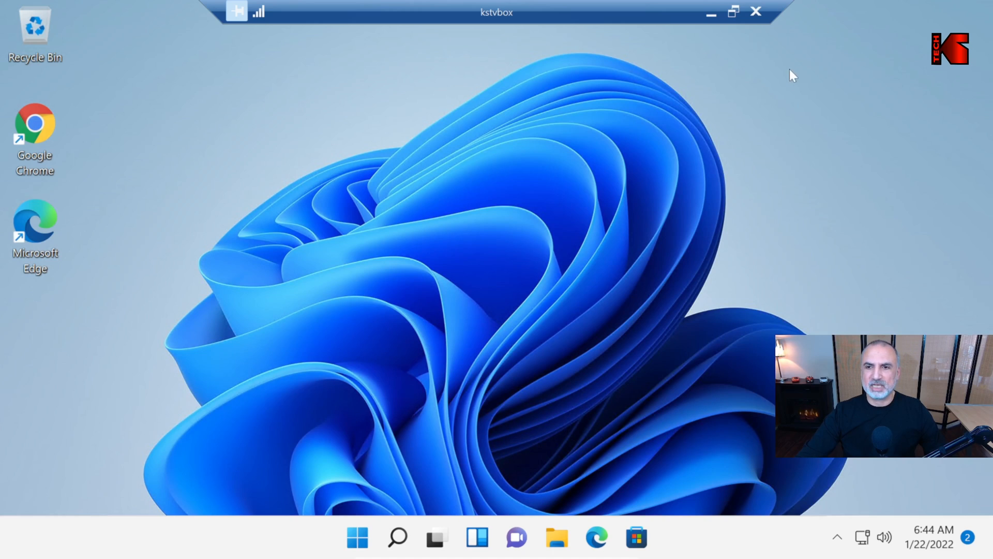
{"action": "mouse_move", "coordinate": [755, 12]}
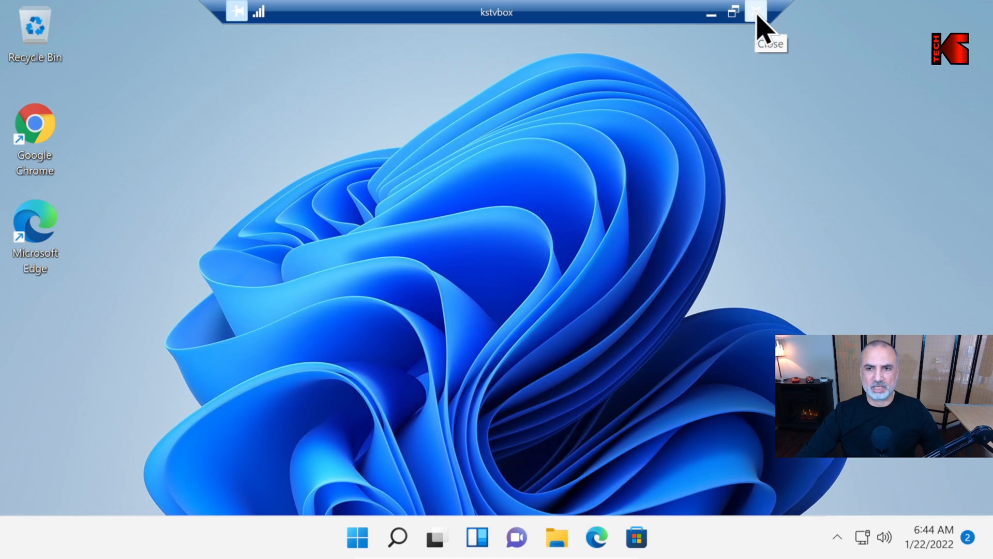
- Disconnect from kstvbox via the connection bar and confirm, returning to the local desktop
{"action": "left_click", "coordinate": [755, 12]}
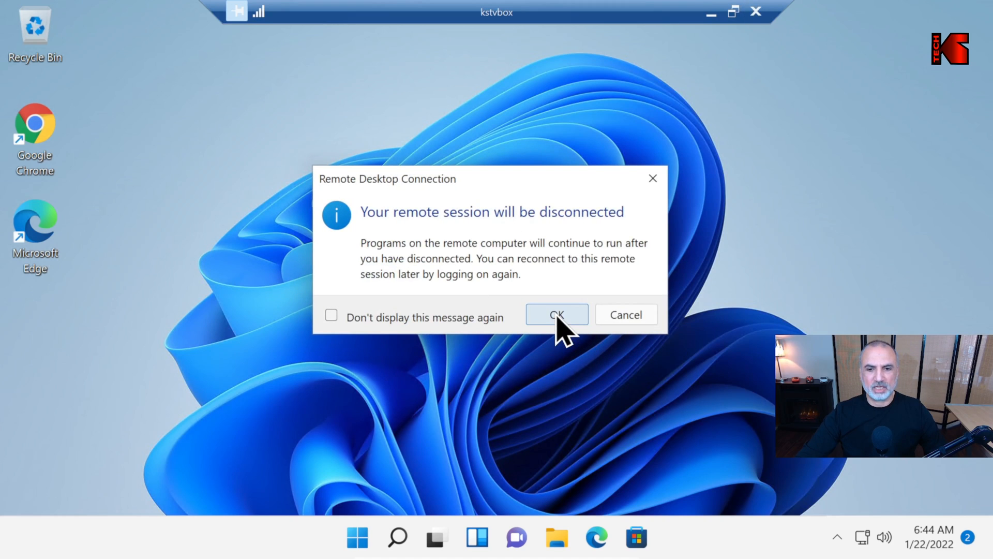
{"action": "left_click", "coordinate": [556, 315]}
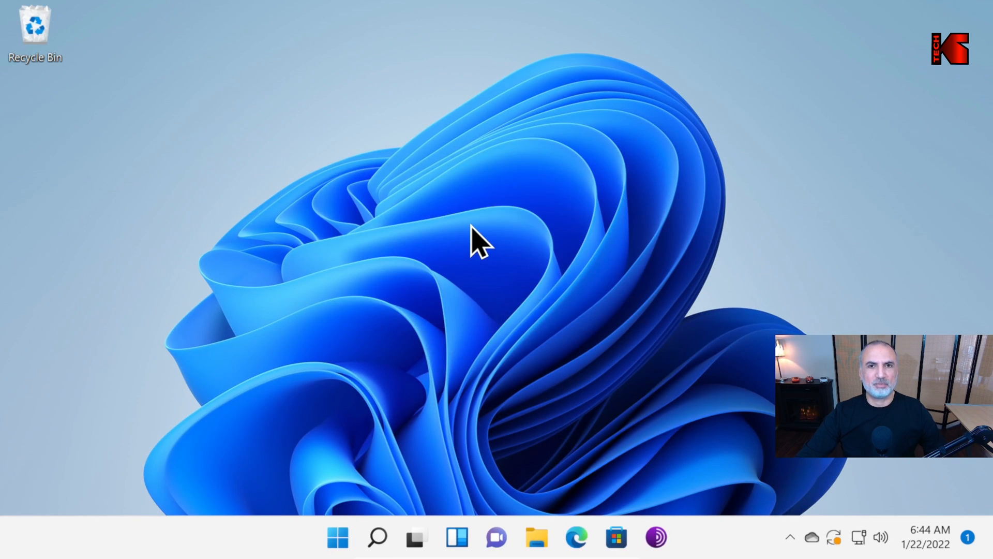